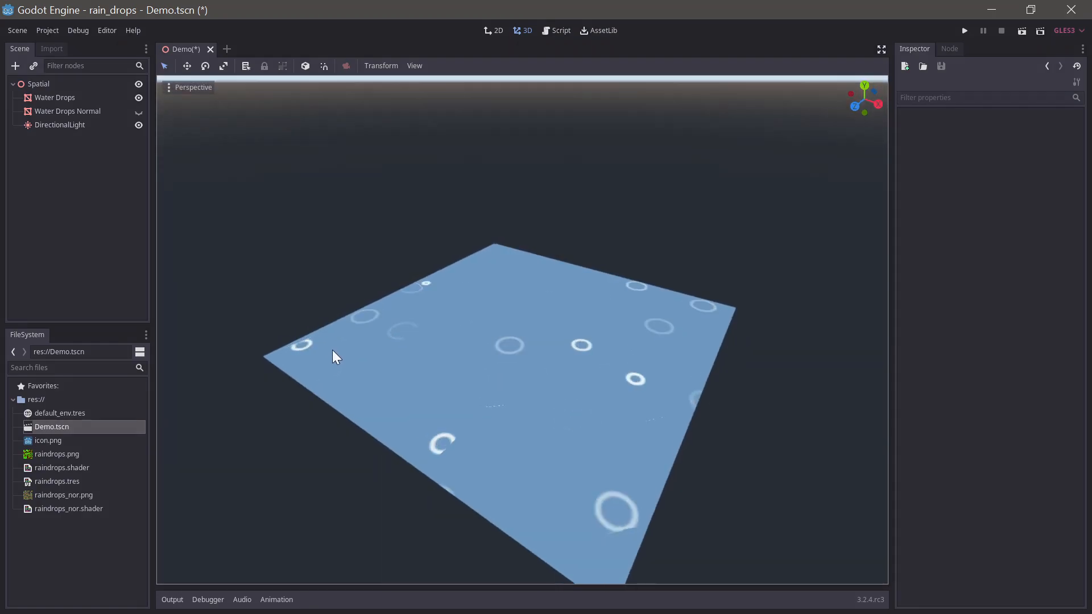
- Orbit the view around the finished rain-drop plane in the demo project
drag(335, 357, 390, 353)
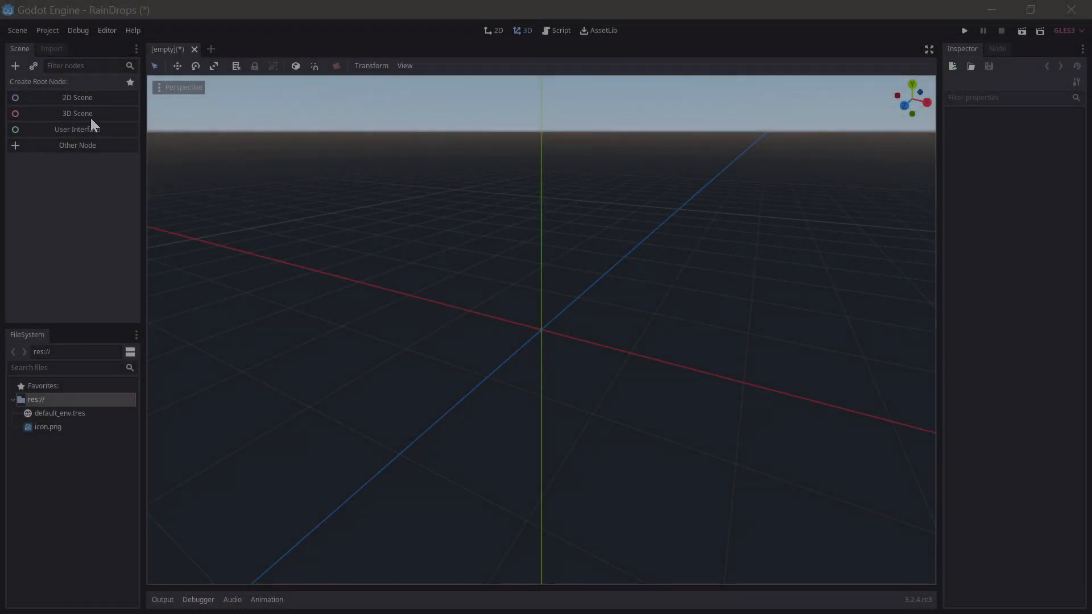
- Create a Spatial 3D root and add a MeshInstance child under it
click(77, 113)
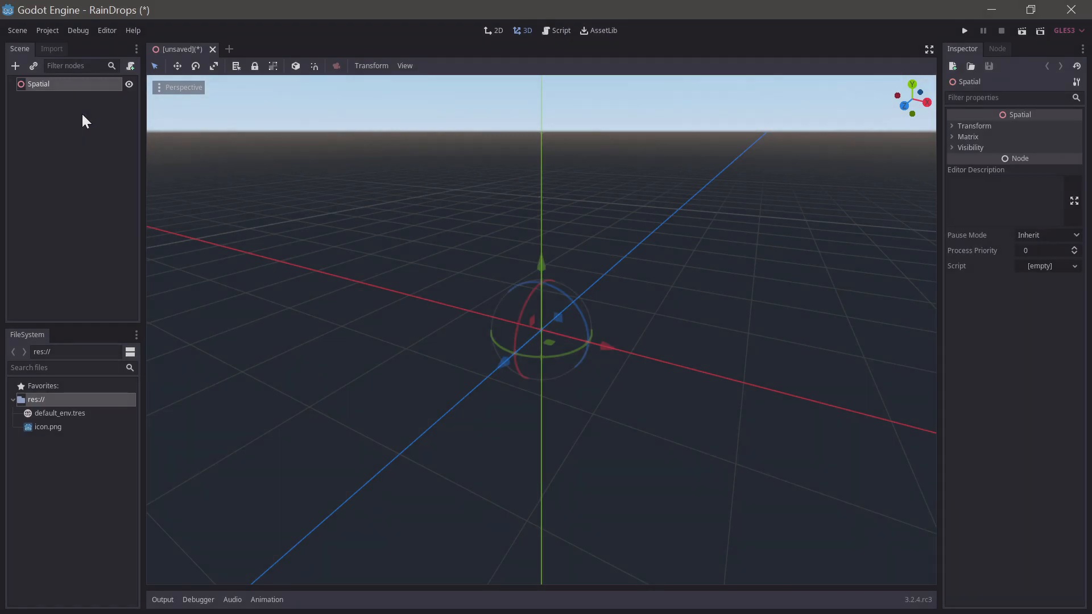
click(15, 65)
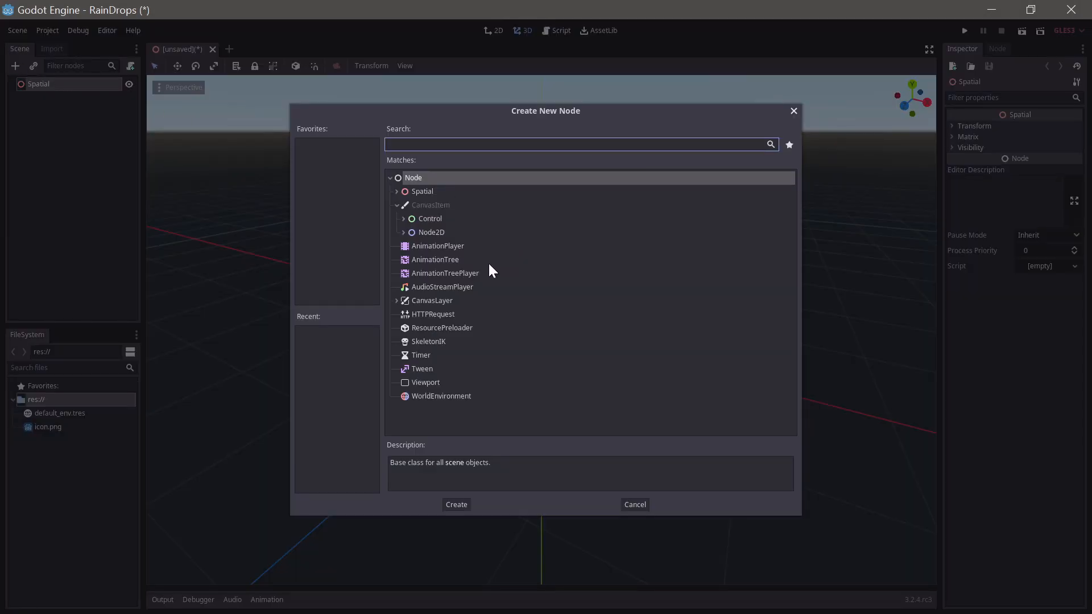
text(mesh)
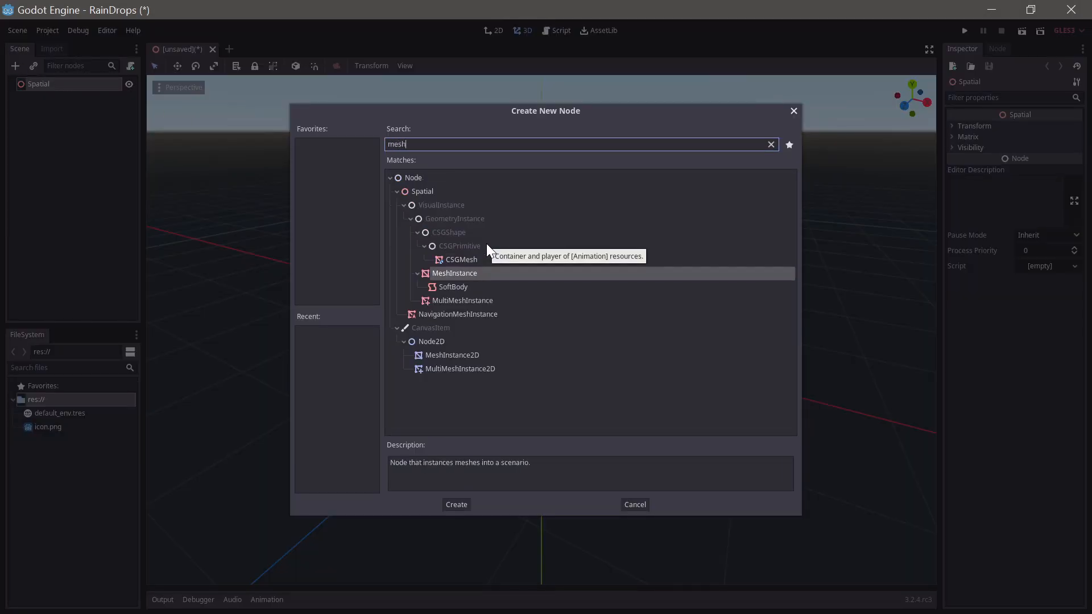
click(456, 505)
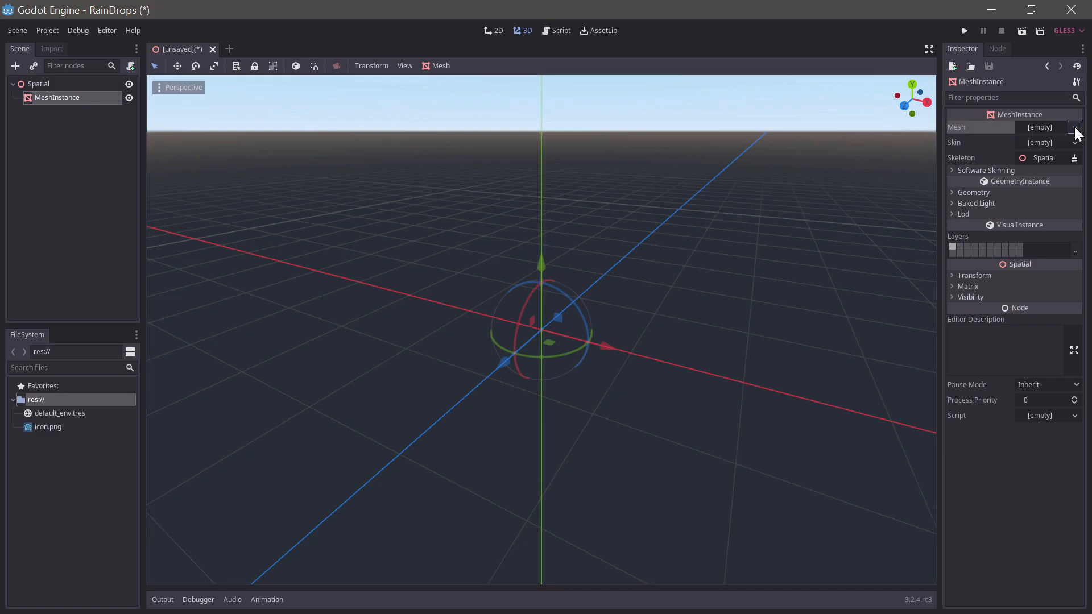
- Give the MeshInstance a new PlaneMesh with a ShaderMaterial using a new VisualShader
click(1076, 127)
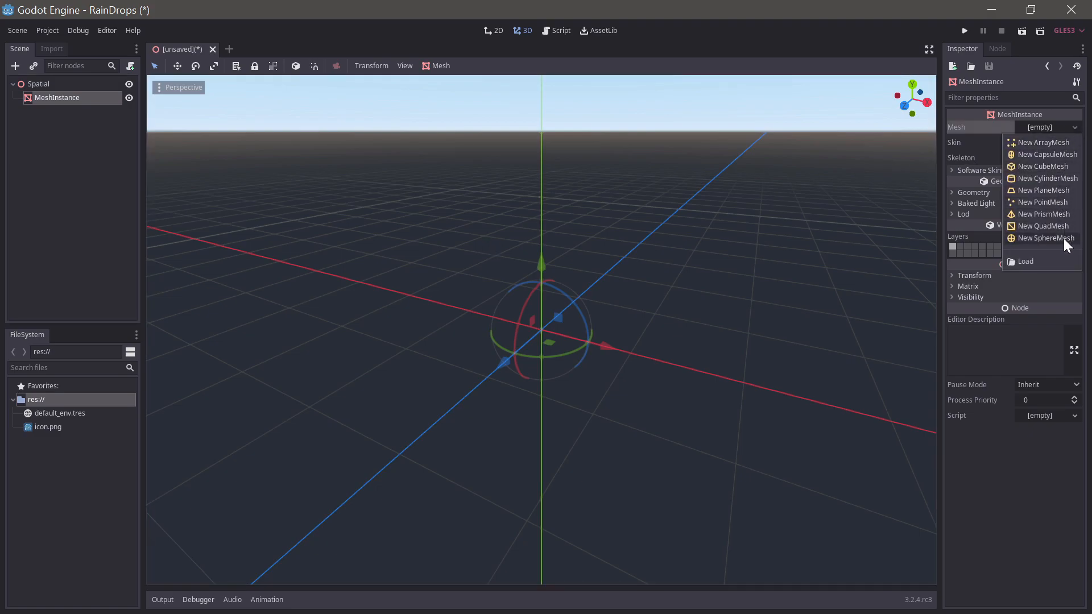
click(1043, 190)
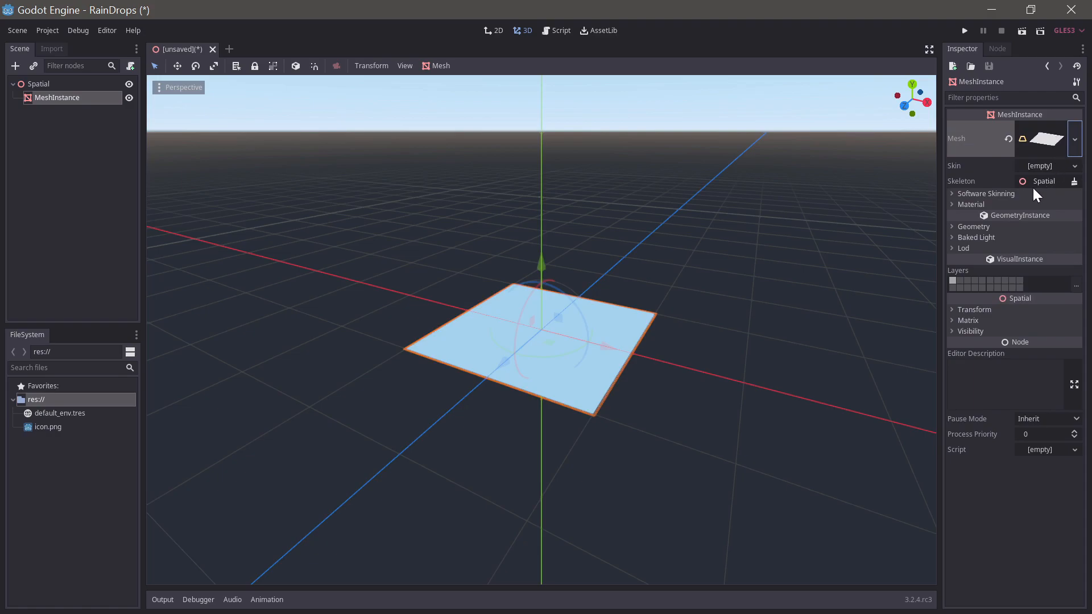
click(1040, 216)
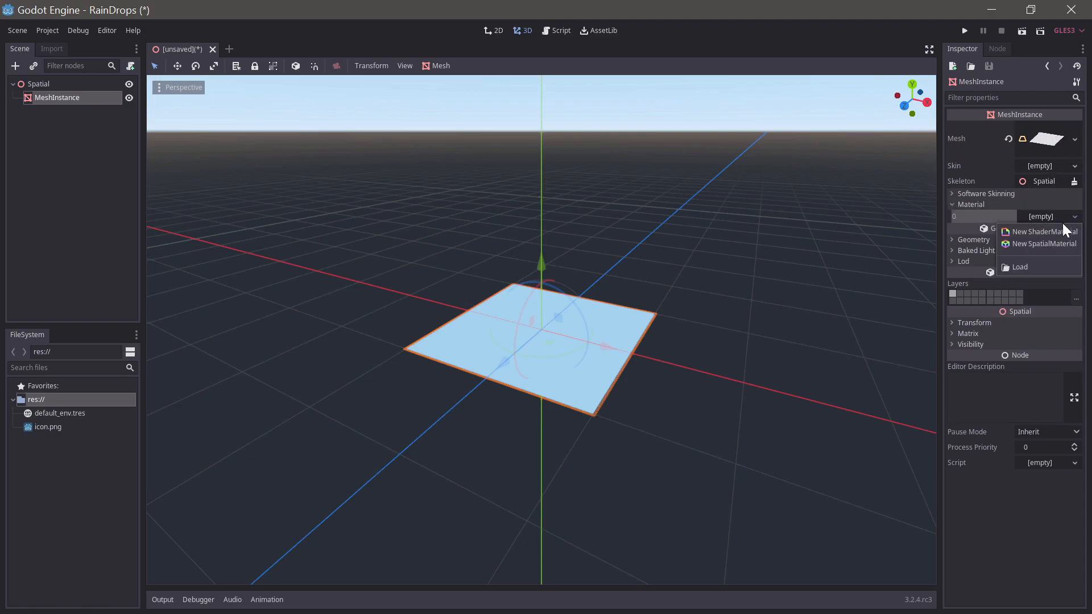
click(1044, 244)
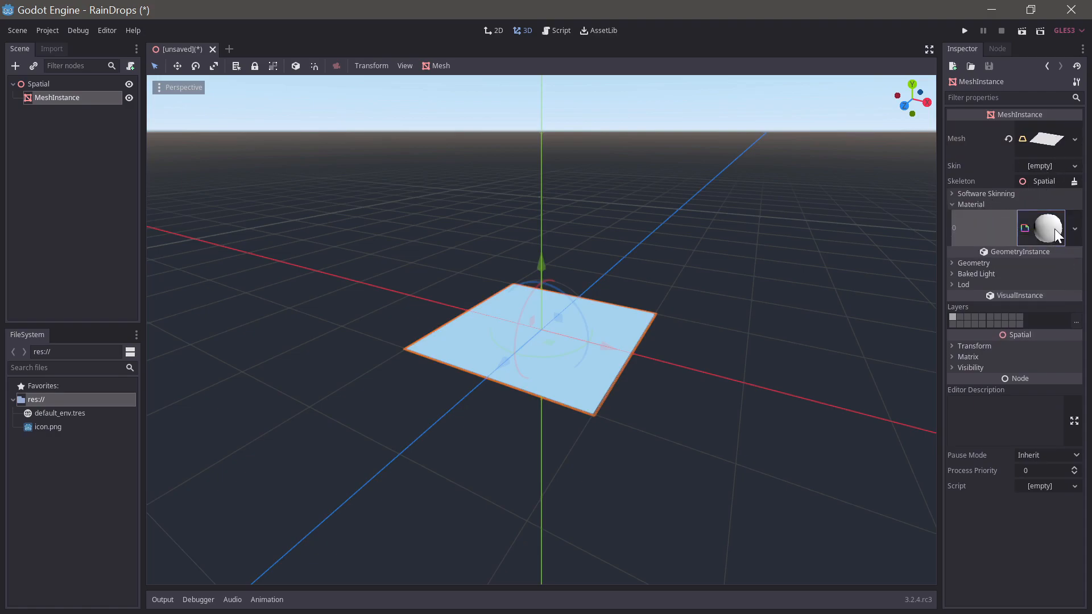
click(1073, 212)
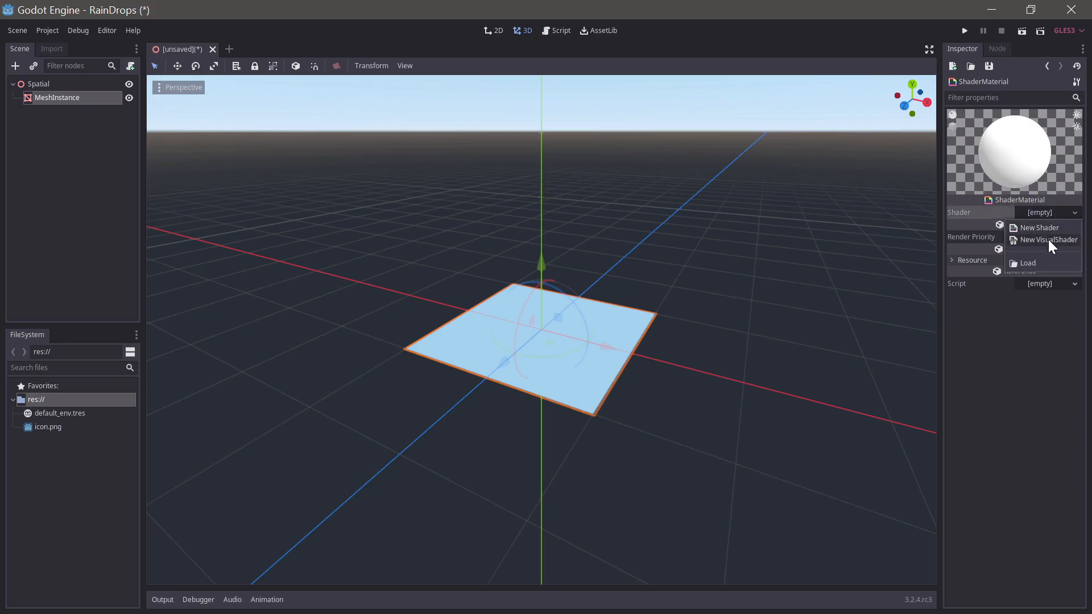
click(1045, 239)
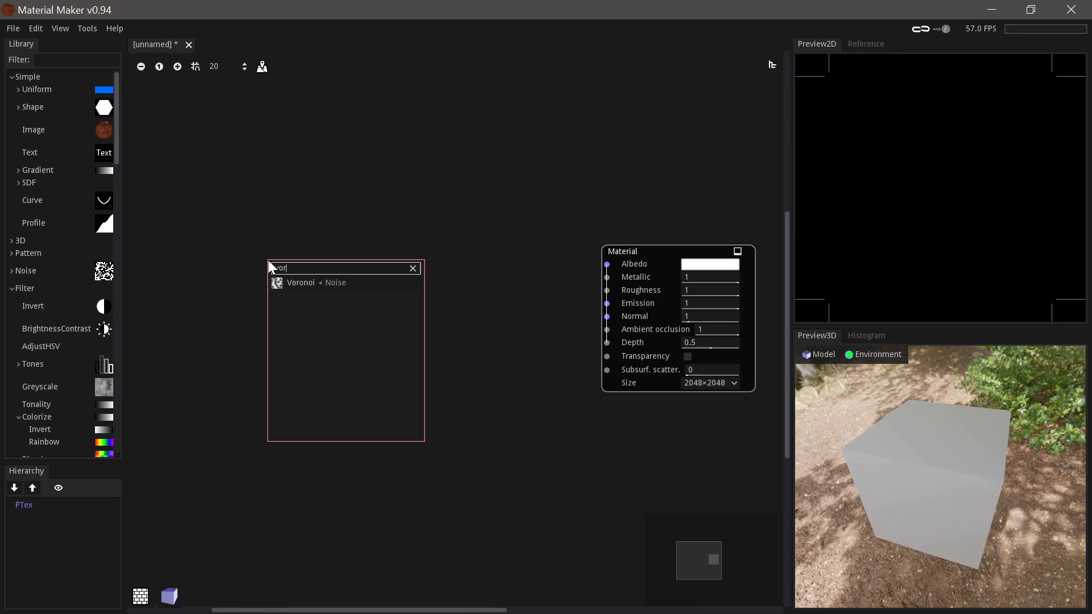
- Add a Voronoi noise node and set its Stretch X to 0.5
click(301, 282)
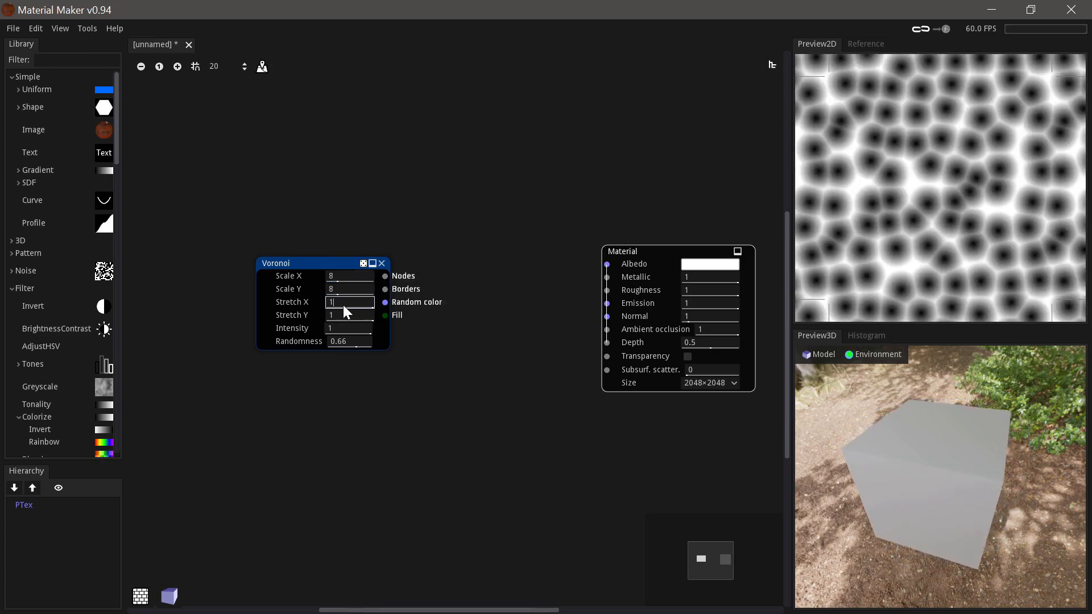
mouse_move(341, 307)
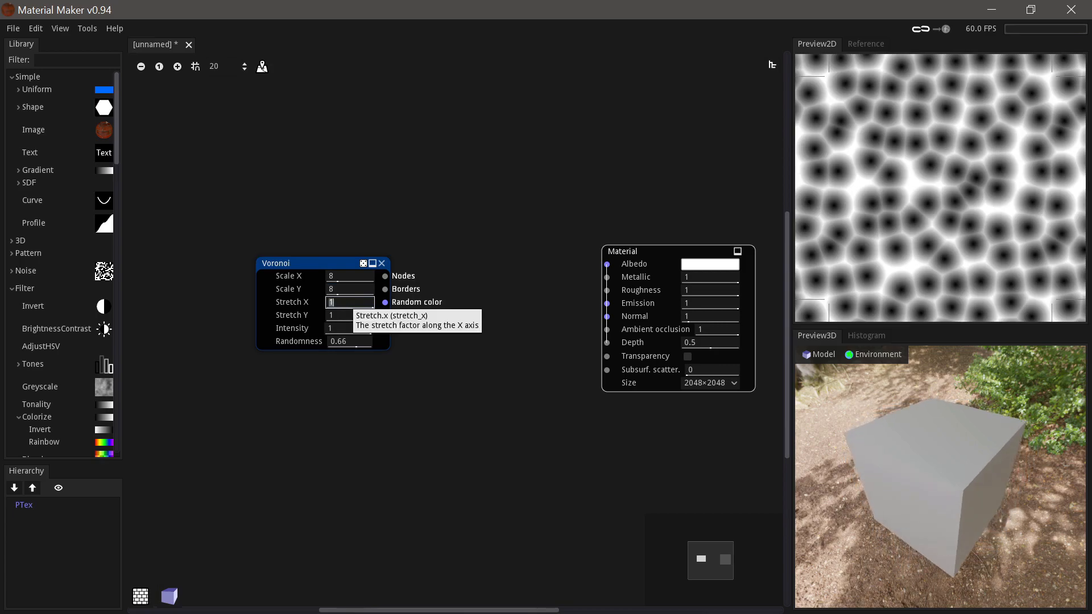
text(0.5)
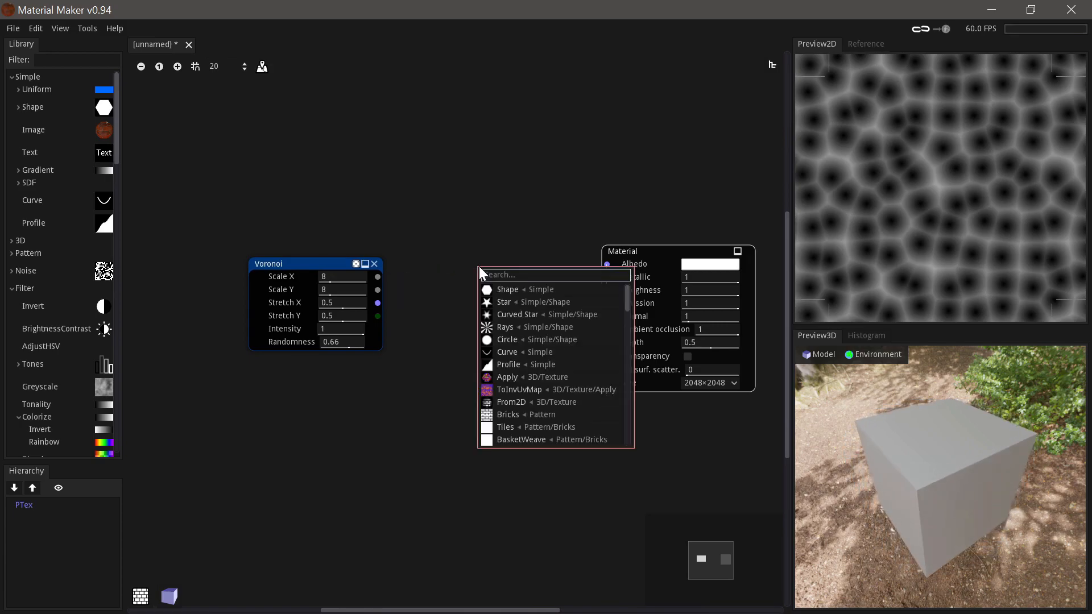
- Add a Combine node and feed the Decompose result into its G channel for red-green cells
text(om)
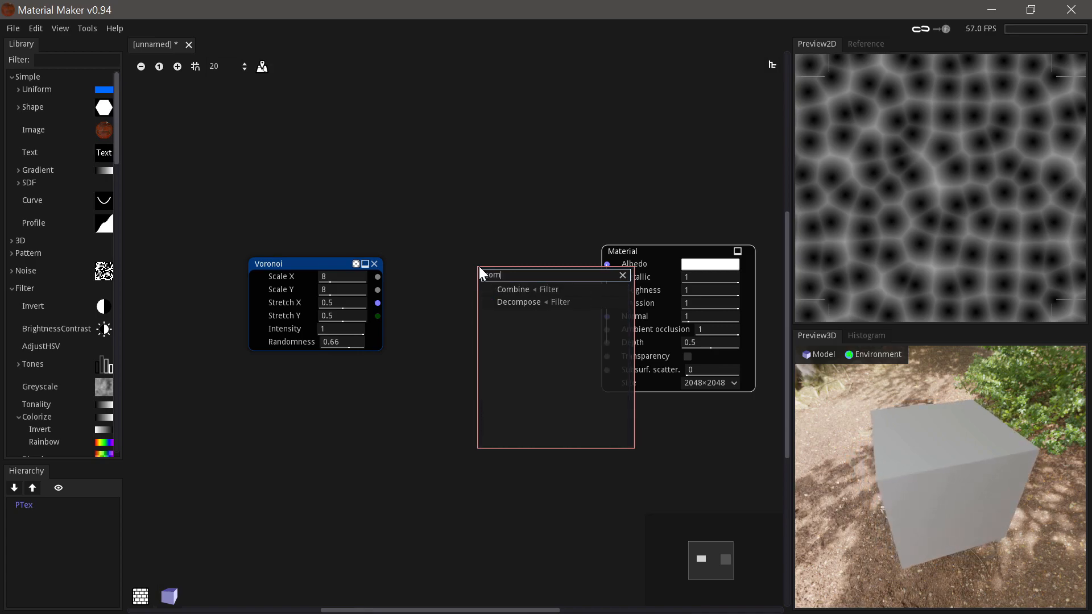
click(513, 289)
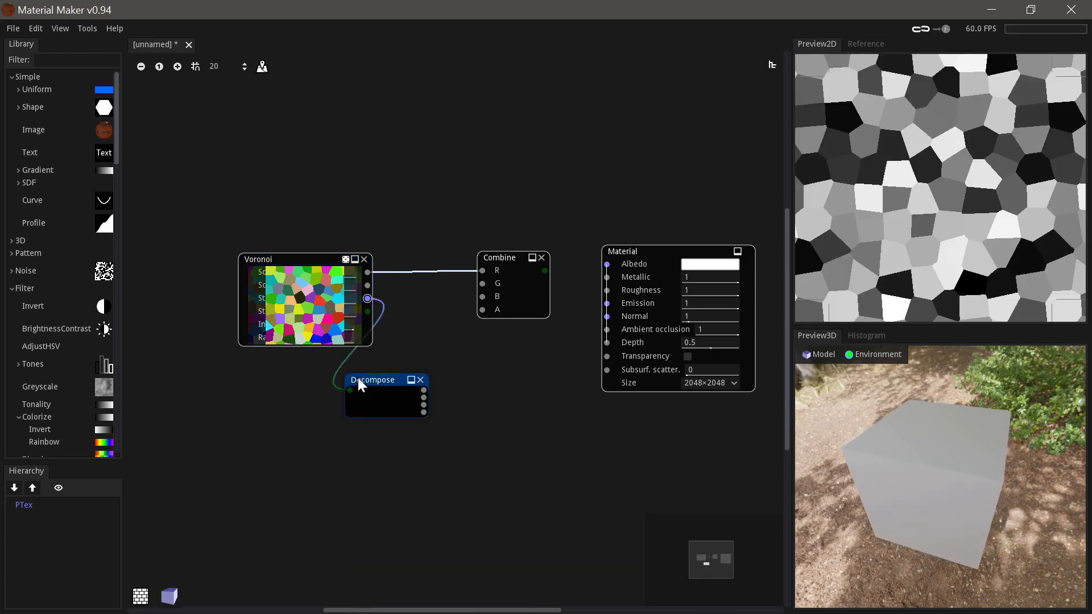
drag(362, 385, 486, 288)
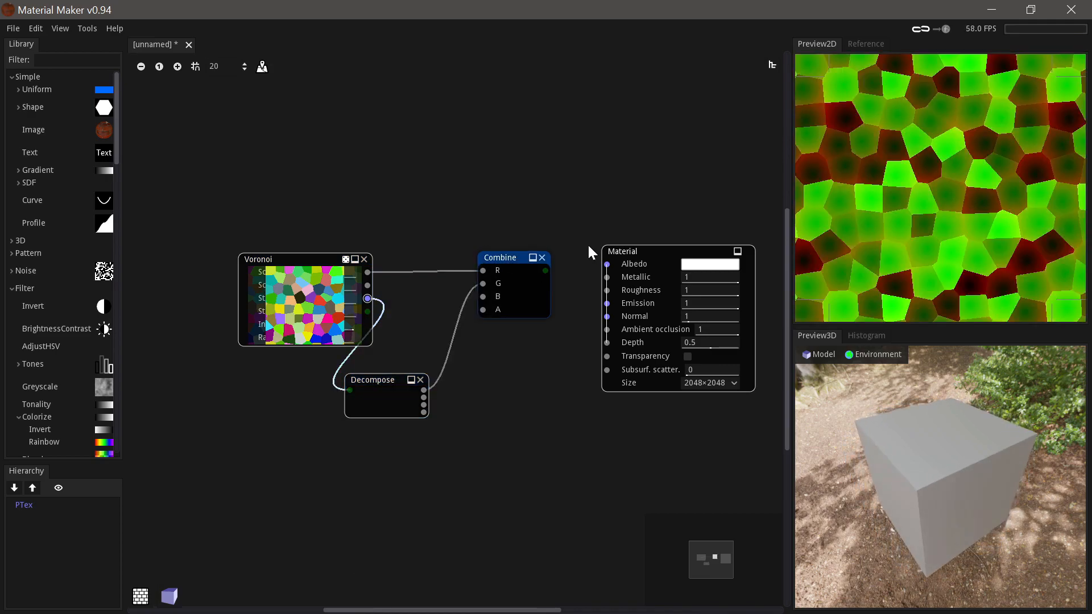
right_click(919, 160)
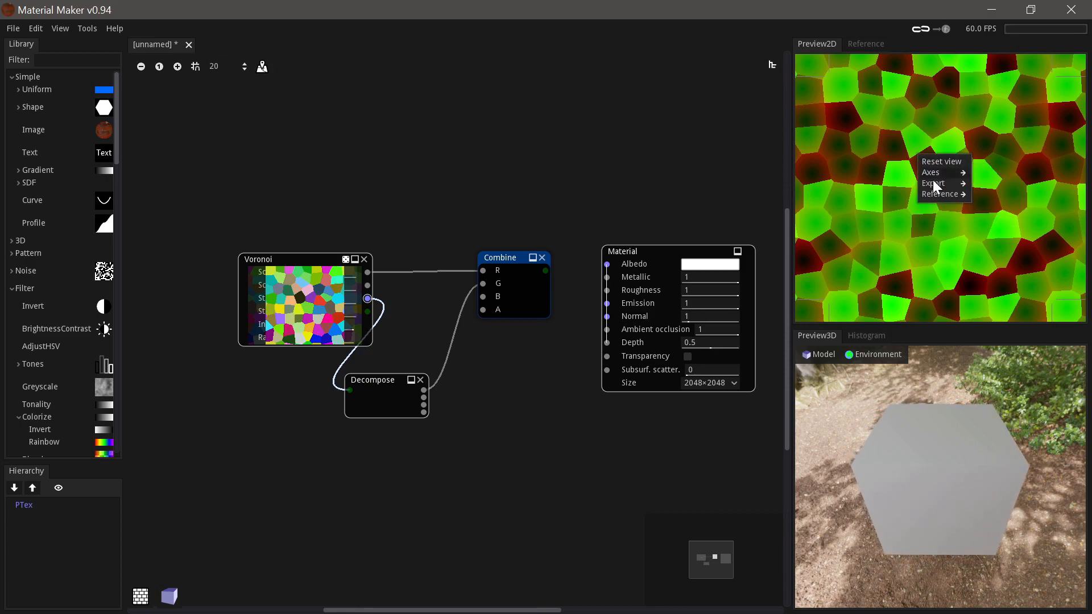
- Export the Preview2D texture as drop.png into the RainDrops project folder
click(934, 183)
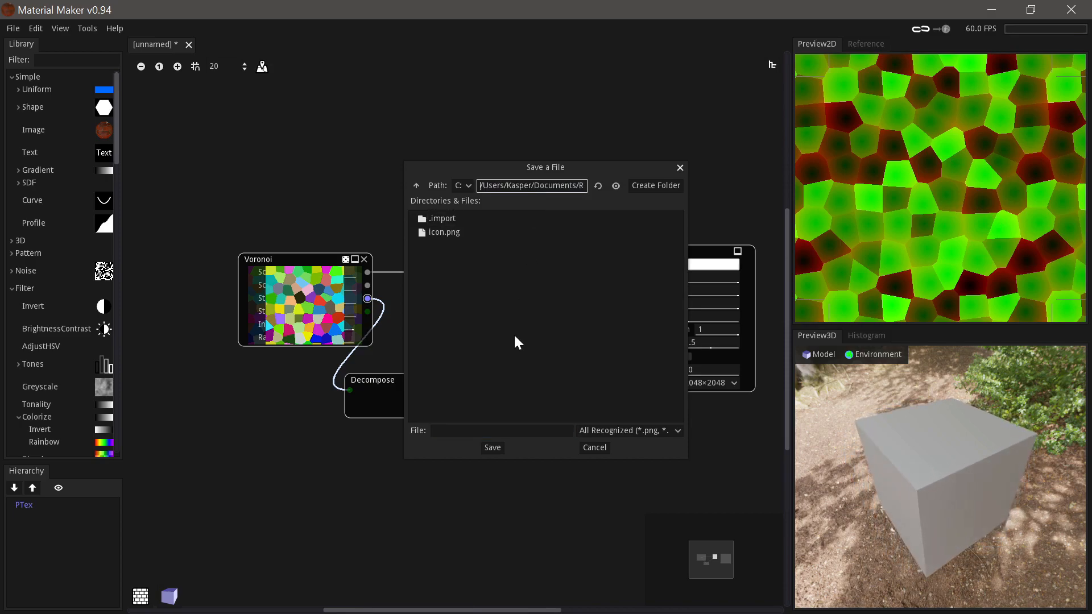
click(502, 431)
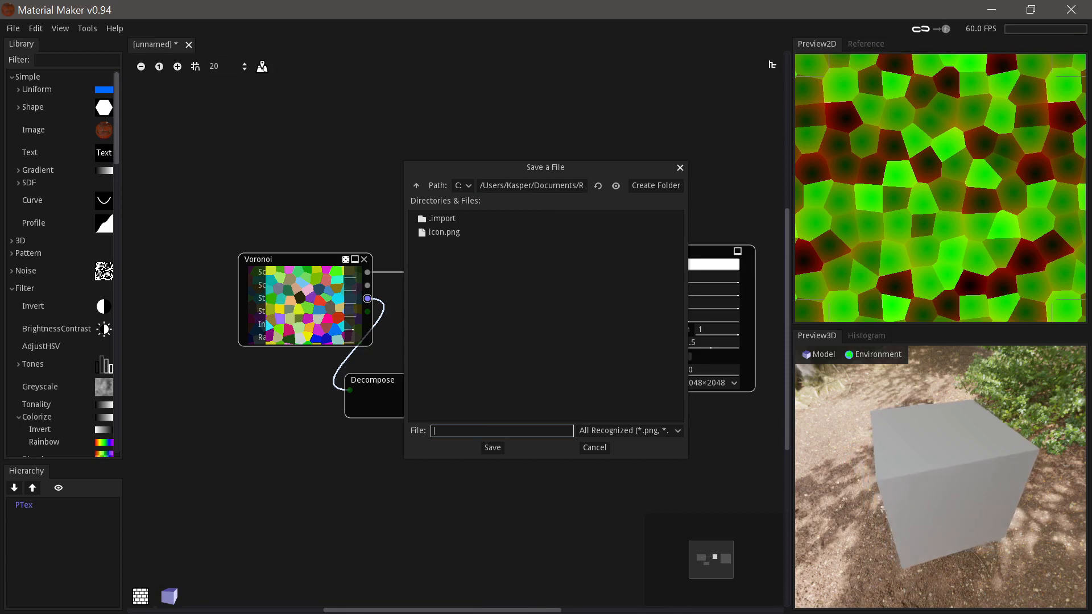
text(drop.p)
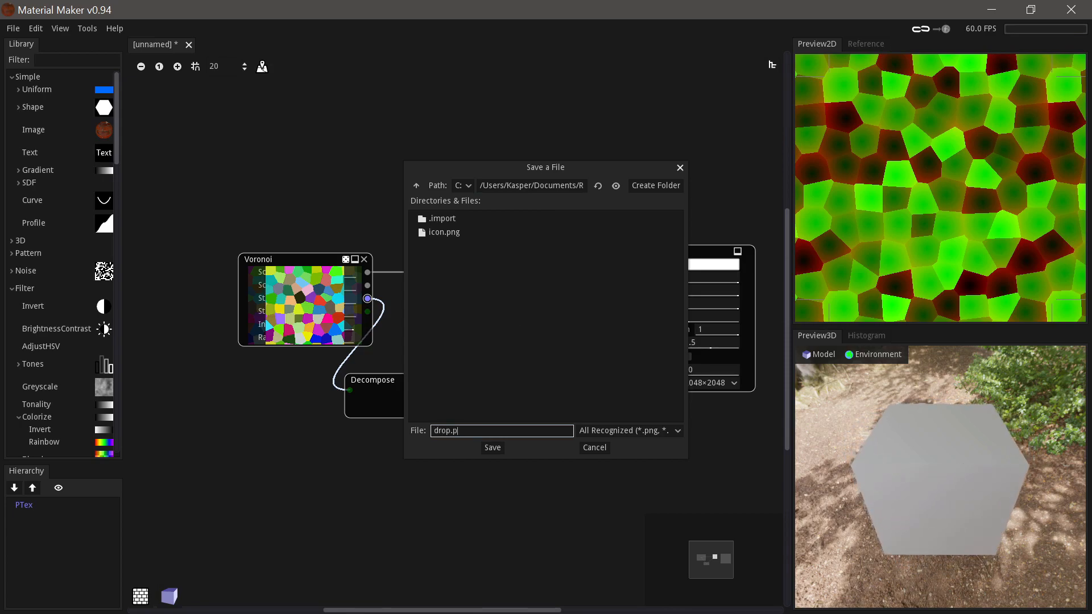
click(492, 447)
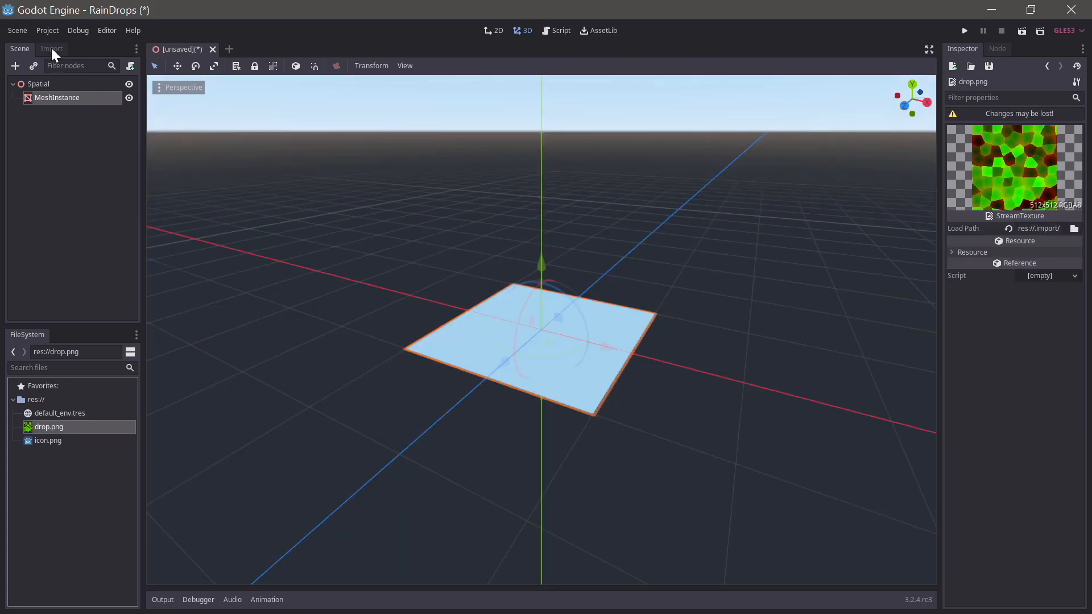
- Set drop.png's import settings to Mipmaps on and Srgb Disable, then return to Scene
click(51, 49)
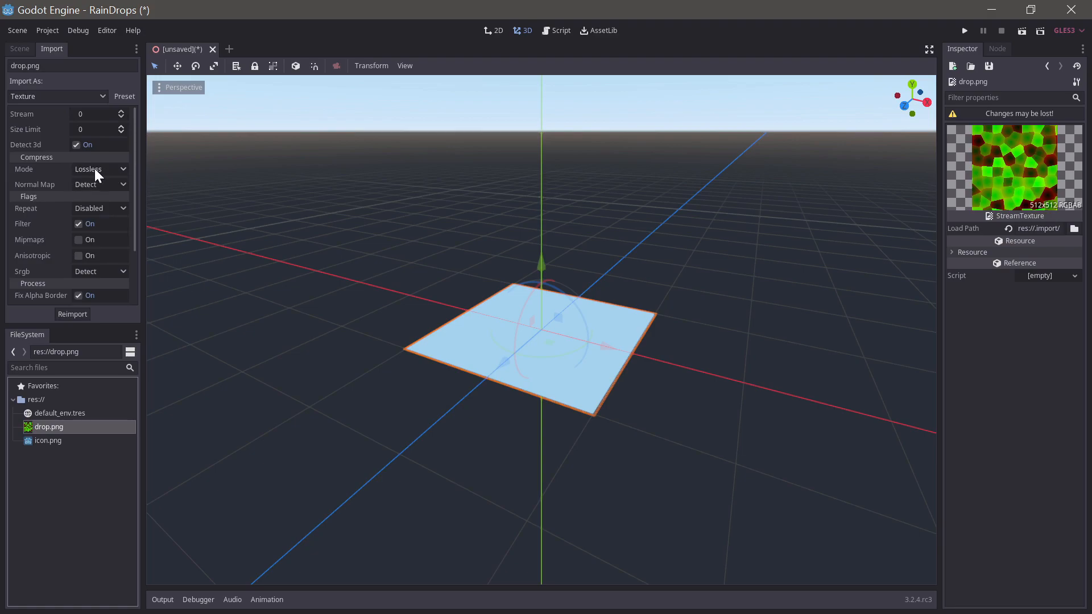
scroll(down, 3)
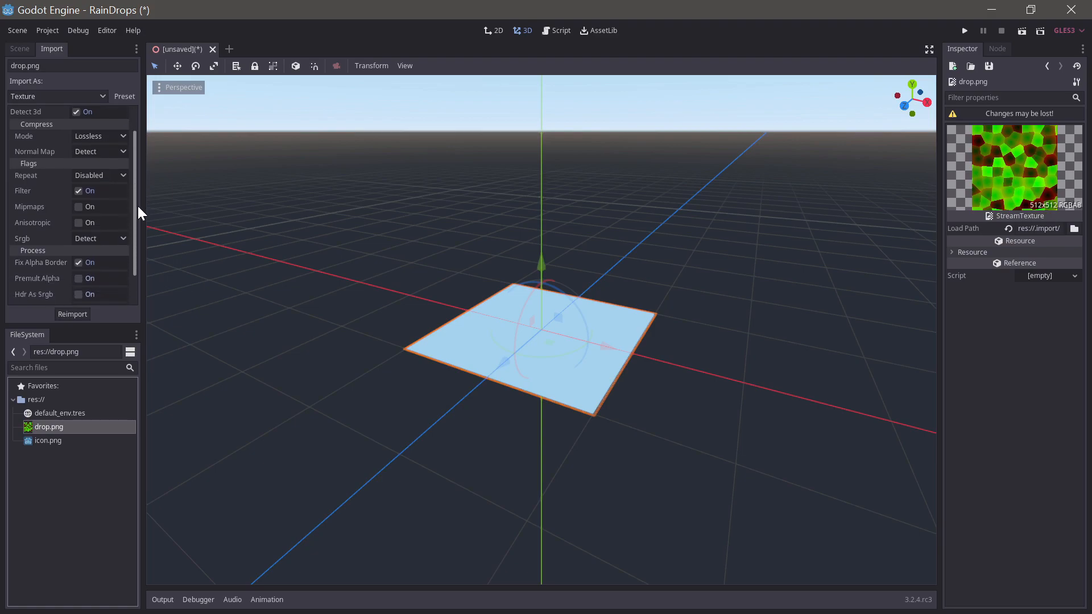
click(78, 188)
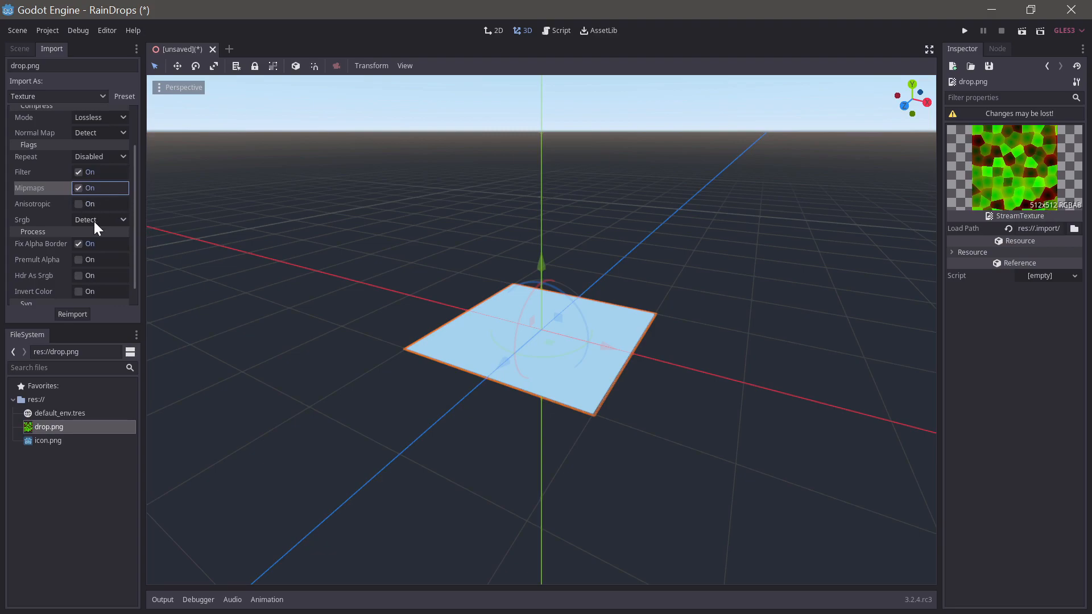
click(99, 219)
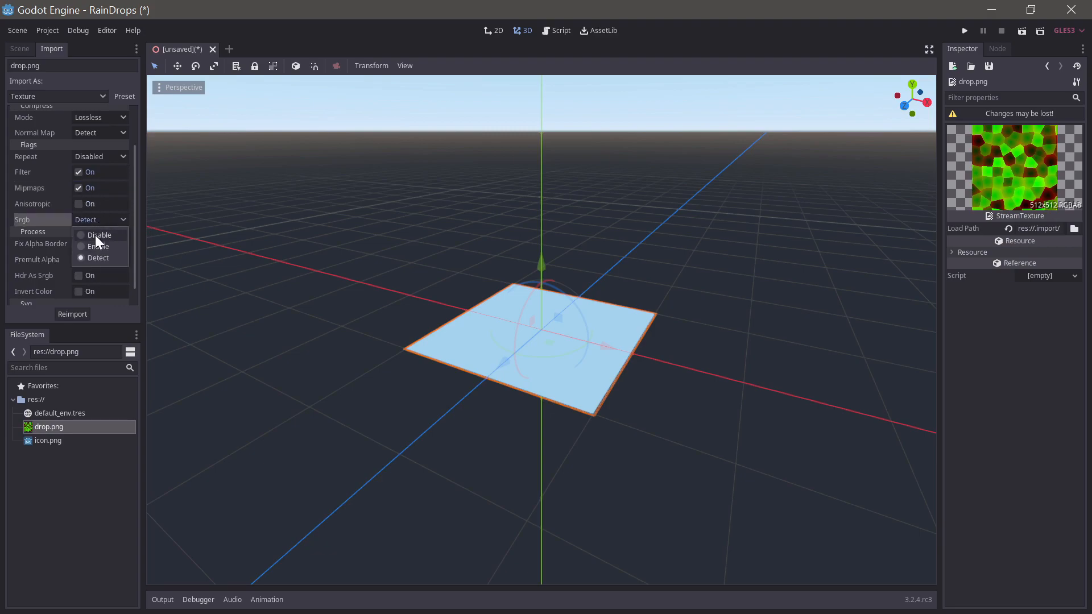
click(97, 235)
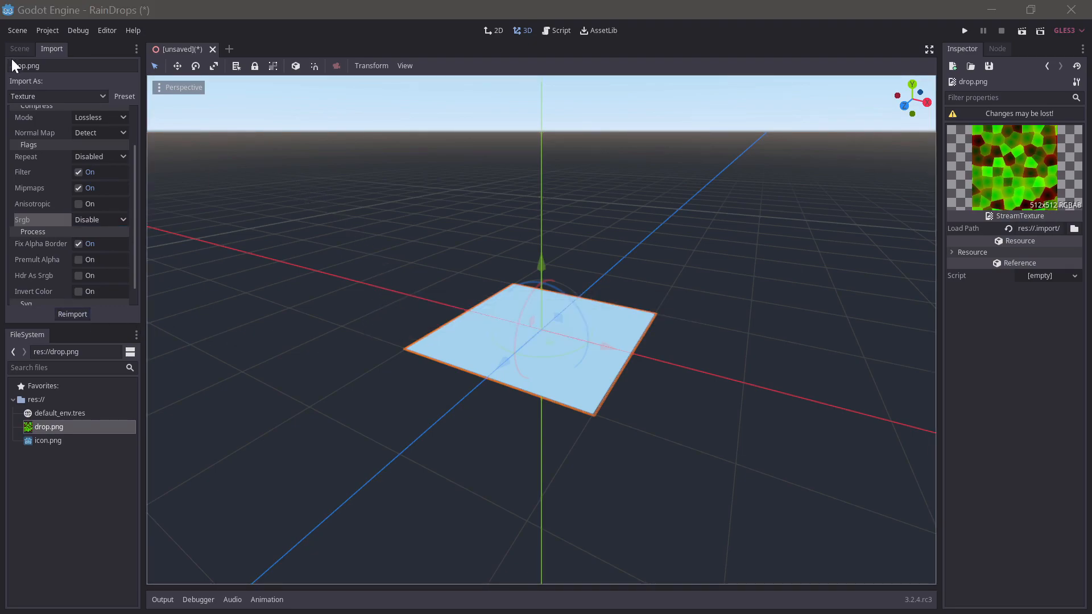
click(19, 49)
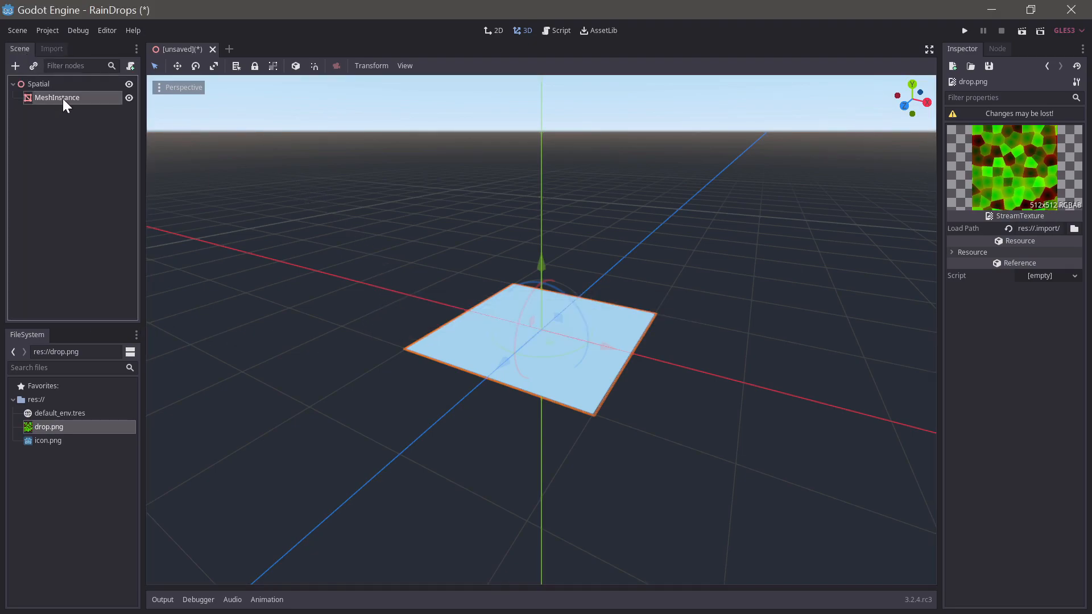
- Add a TextureUniform for drop.png and place a VectorDecompose node beneath it
click(56, 97)
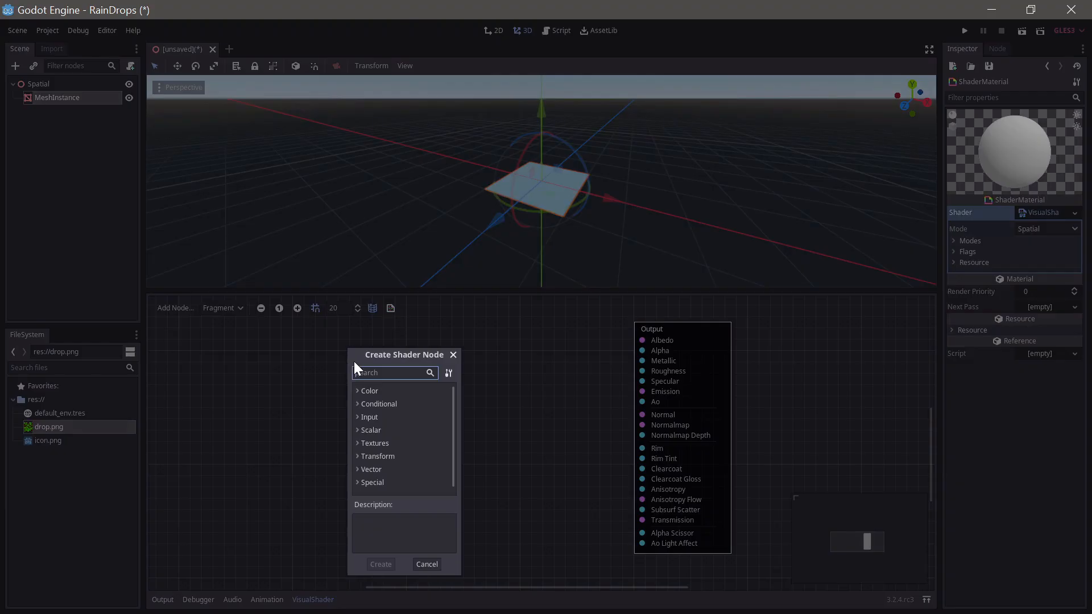
text(textureun)
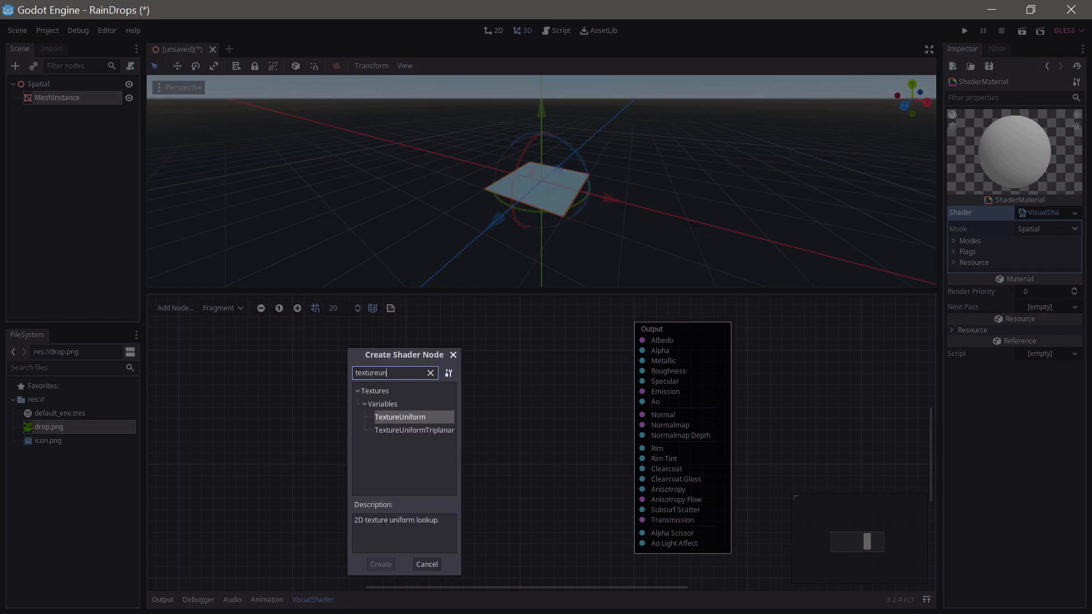
click(381, 564)
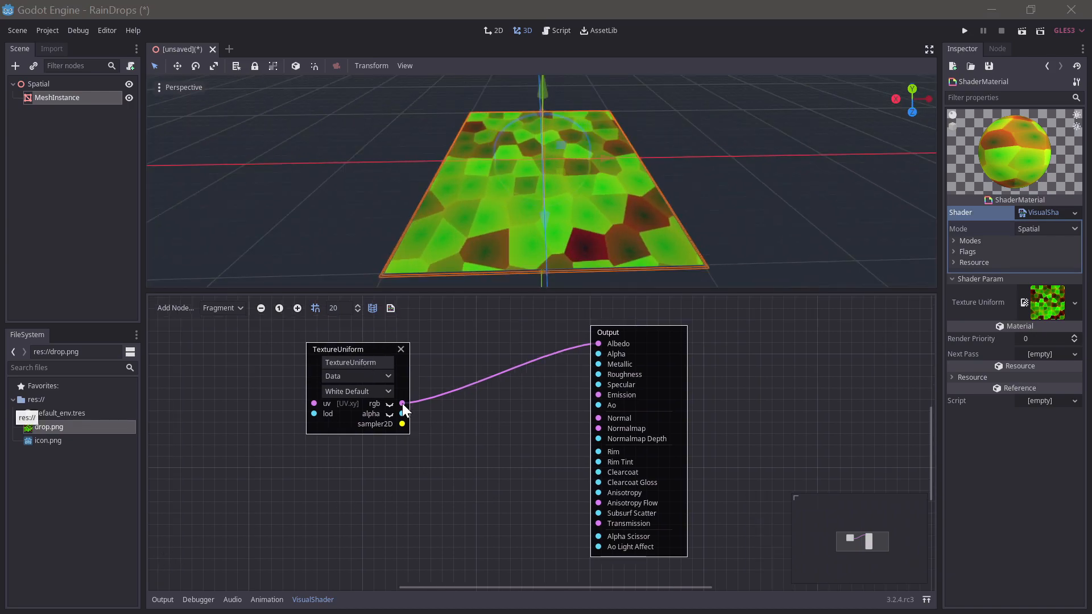
text(min)
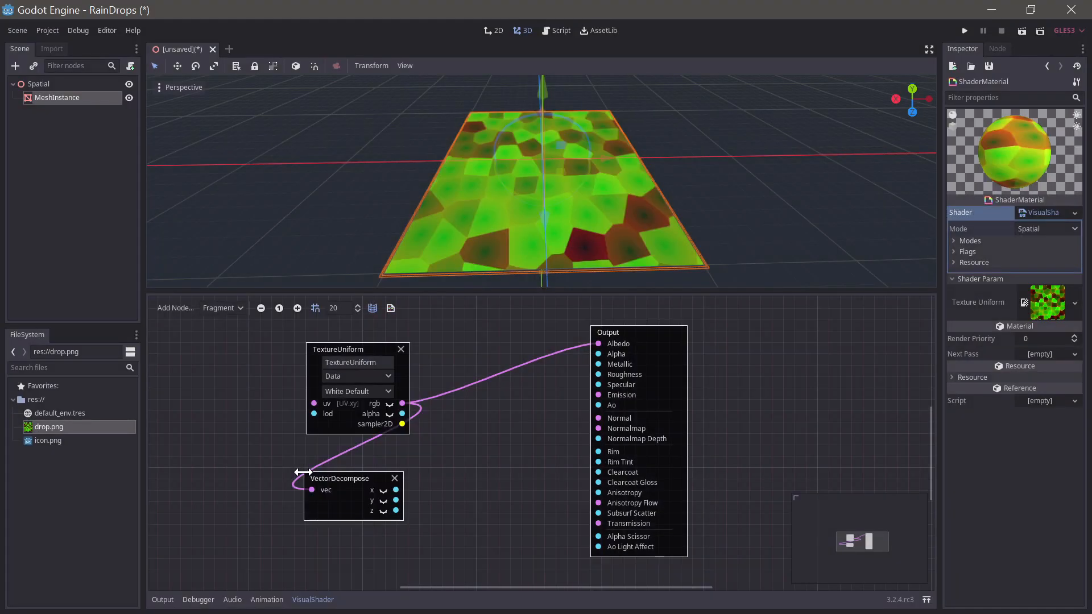
drag(340, 479, 341, 451)
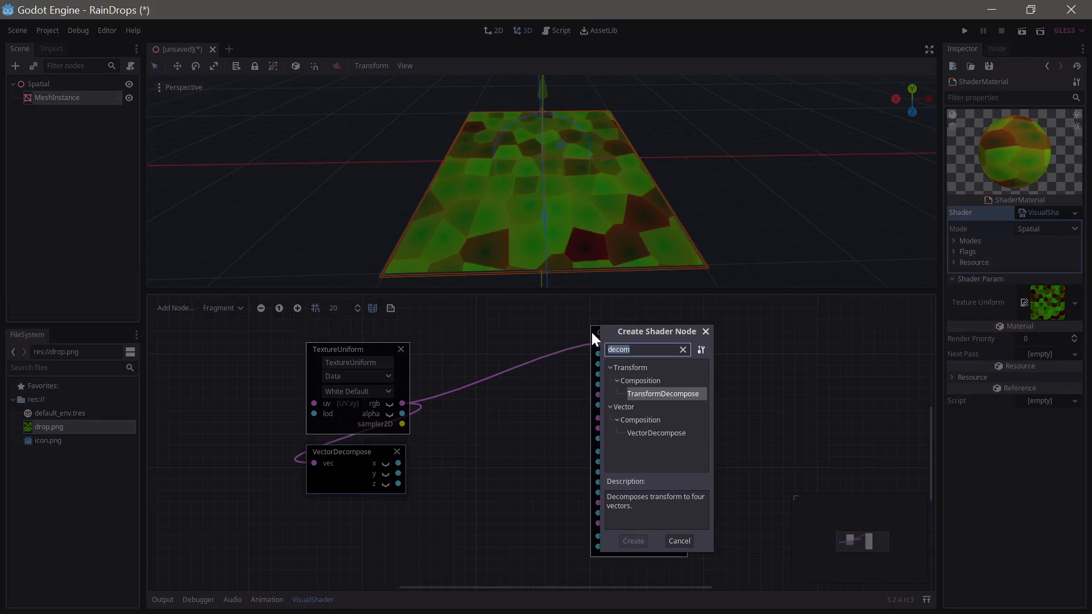
click(678, 540)
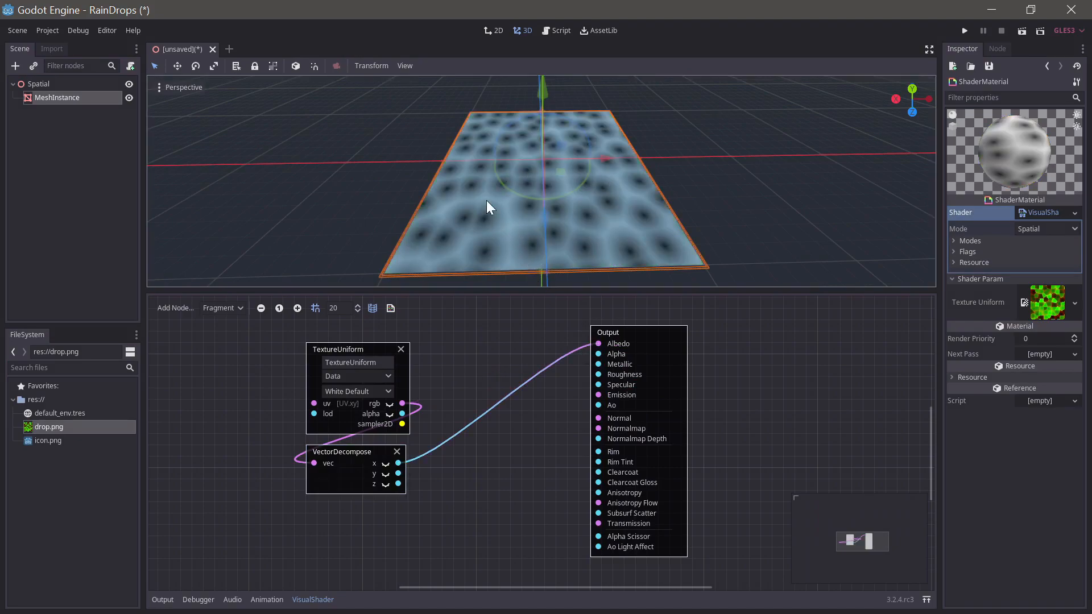
mouse_move(523, 246)
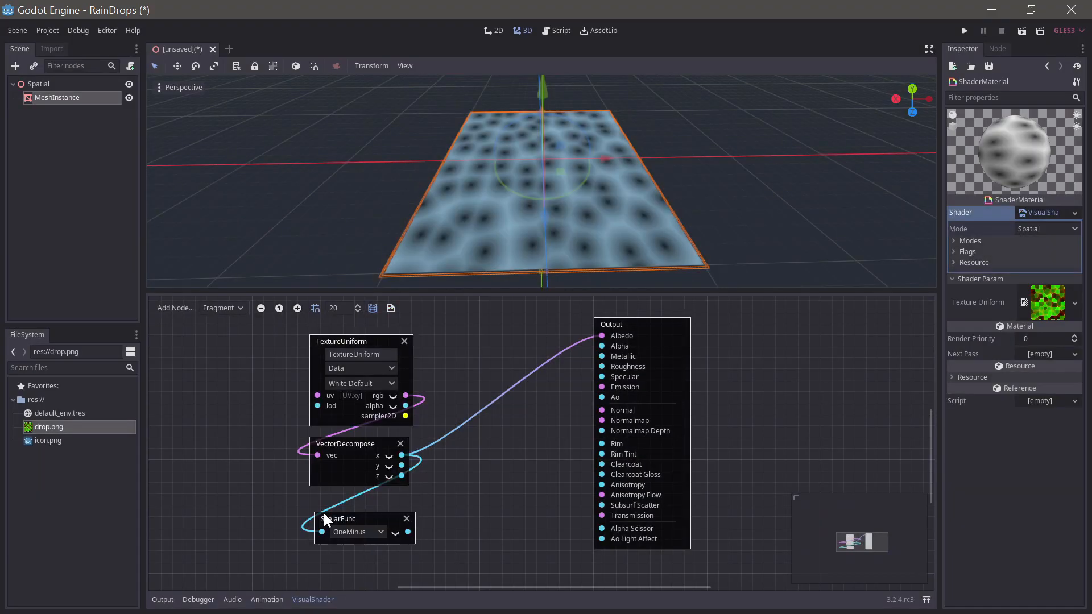
- Position the OneMinus node and add Min and Multiply scalar operations after the x channel
drag(340, 519, 340, 500)
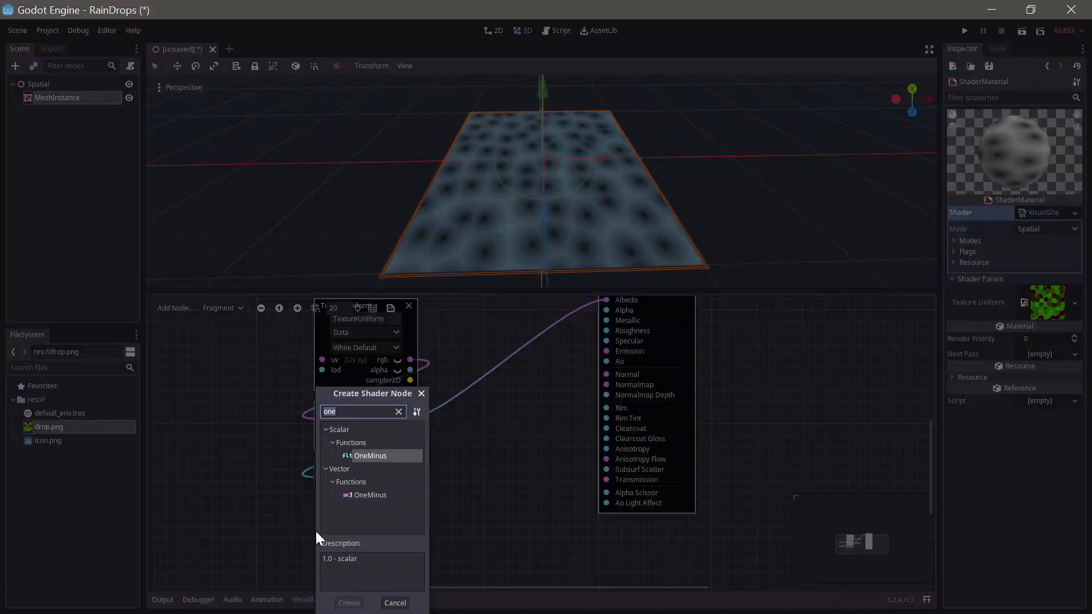
text(min)
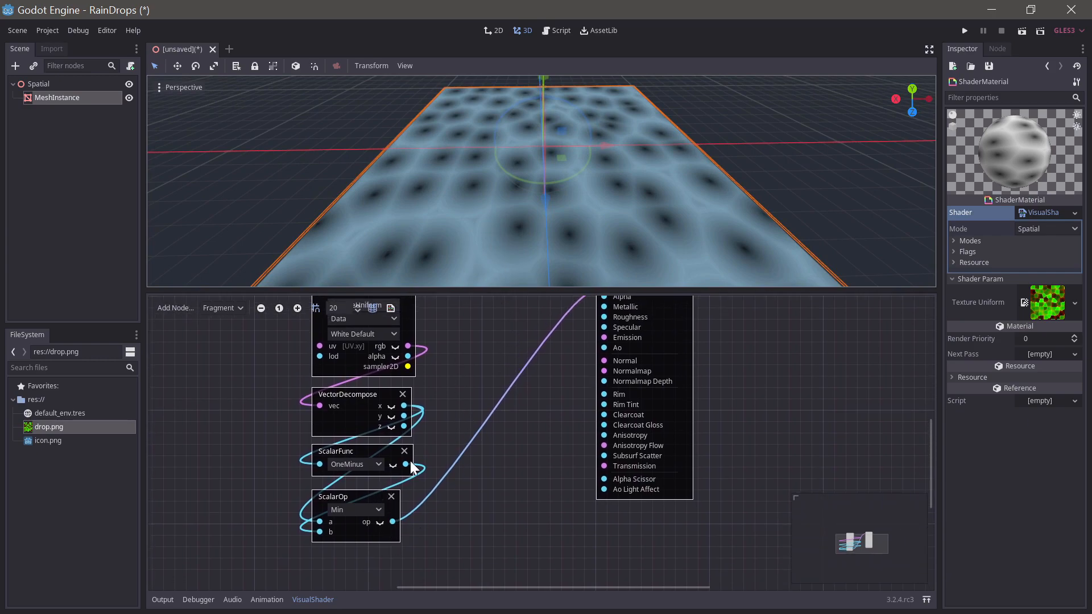
mouse_move(522, 235)
text(mu)
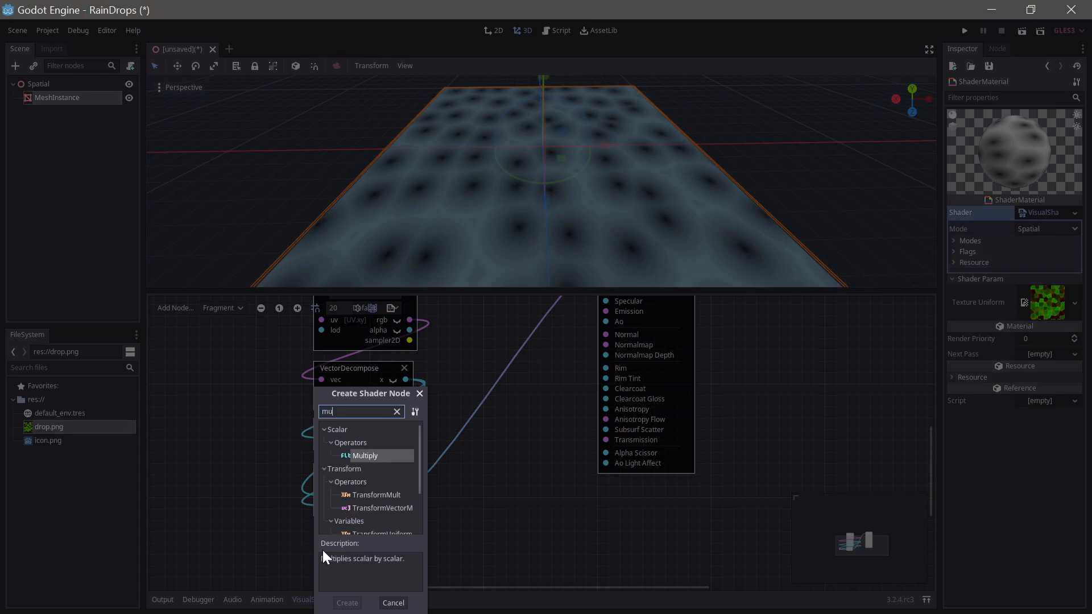
click(347, 603)
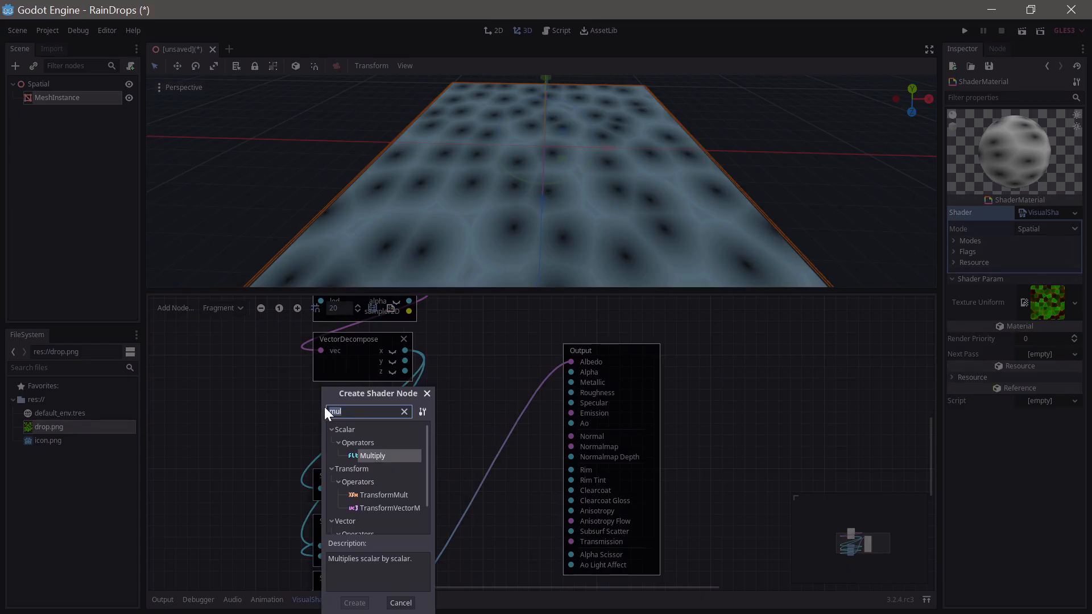
- Add a scalar Divide node with b set to 0.1 before the Multiply by 2
text(divi)
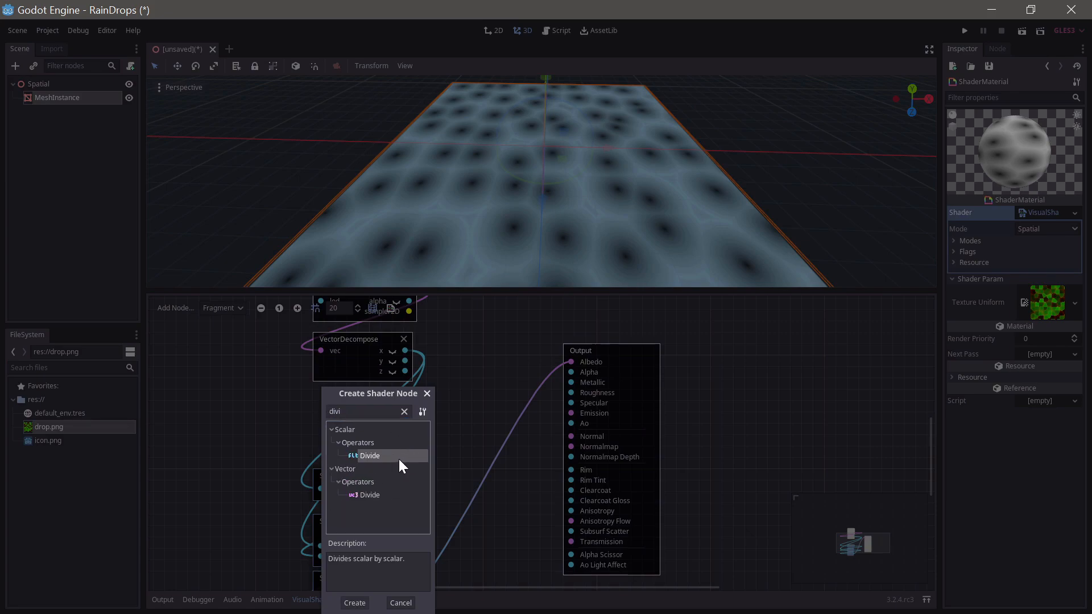
click(354, 602)
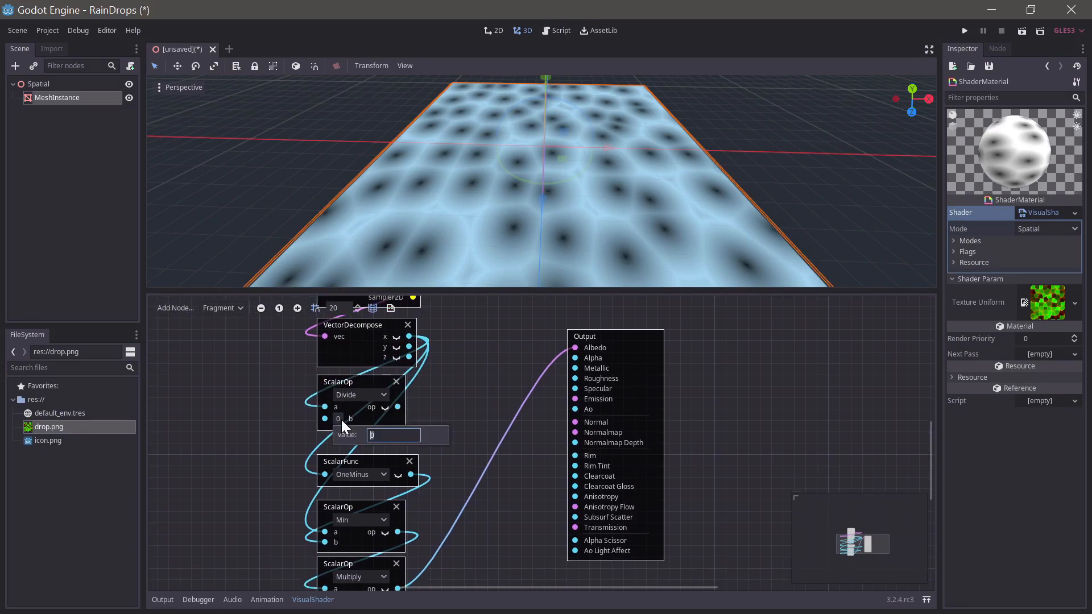
text(.1)
text(s)
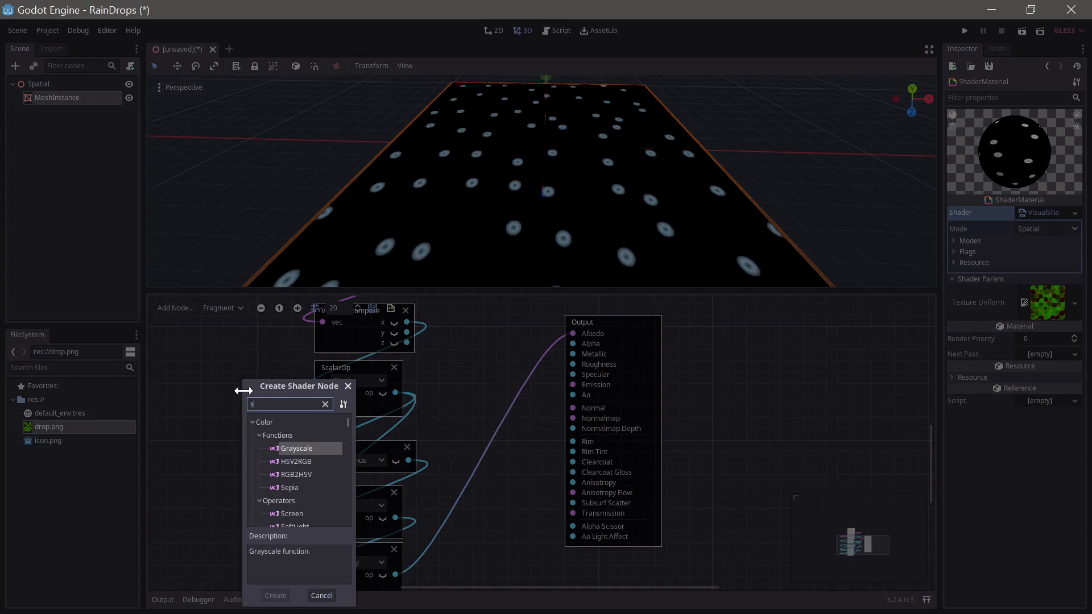
- Add a ScalarUniform renamed ring_width to feed the Divide node's b input
text(calarun)
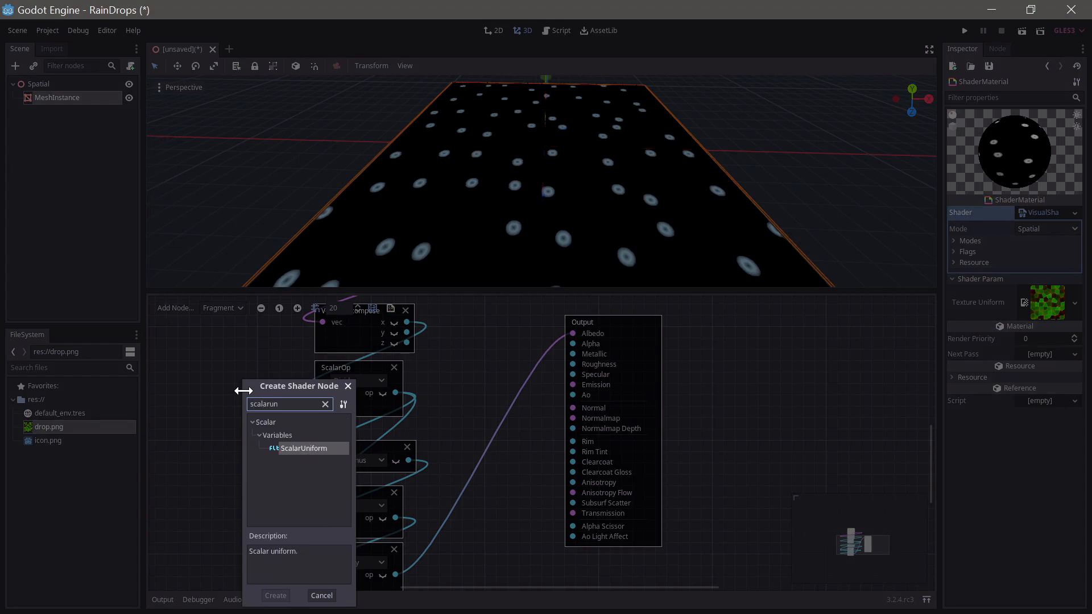
click(274, 595)
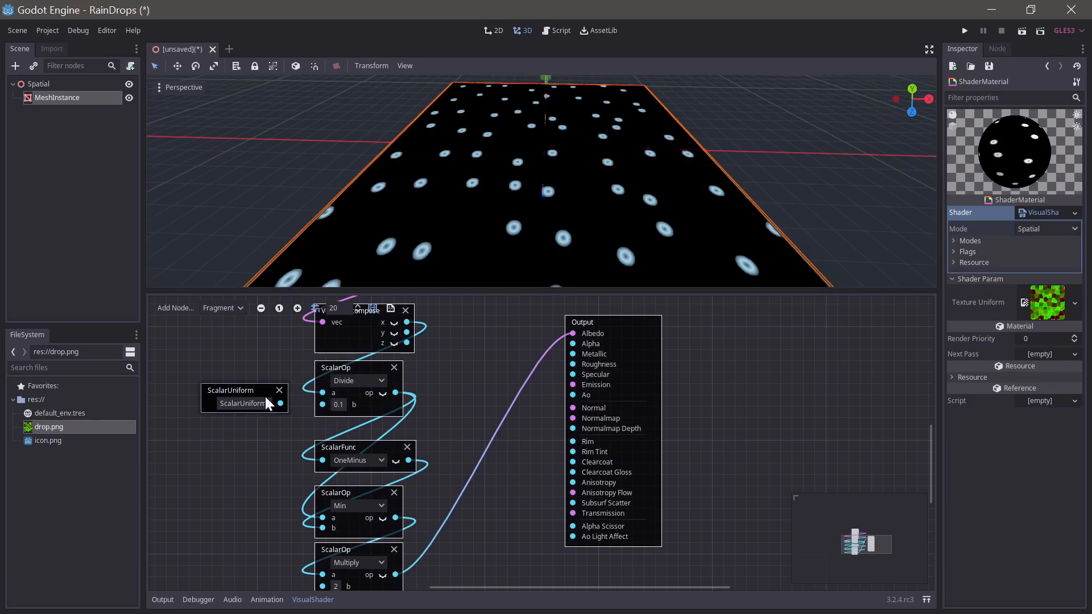
double_click(243, 404)
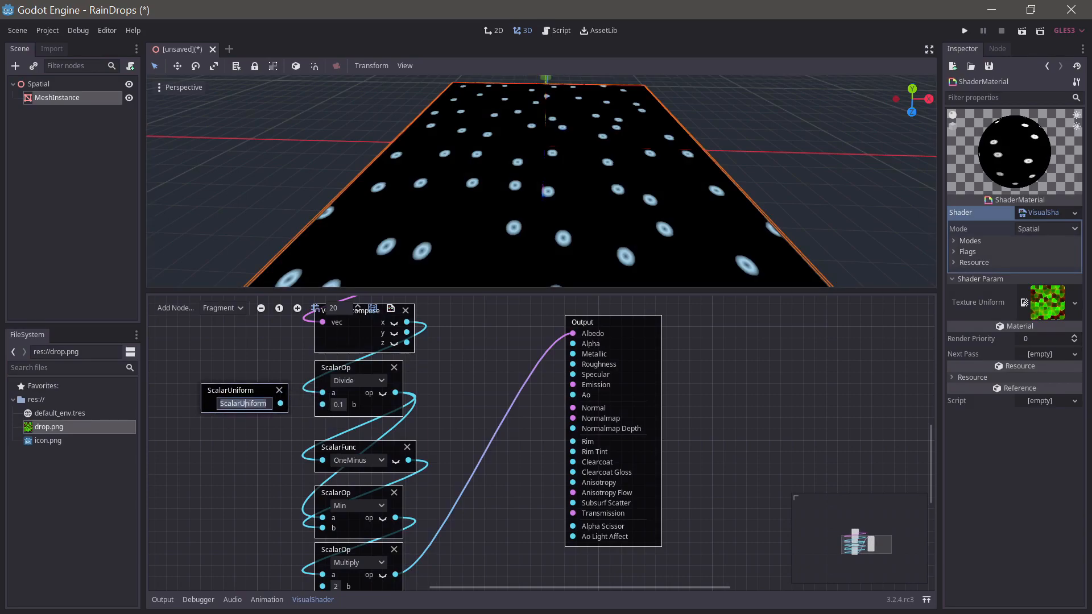
text(ring_width)
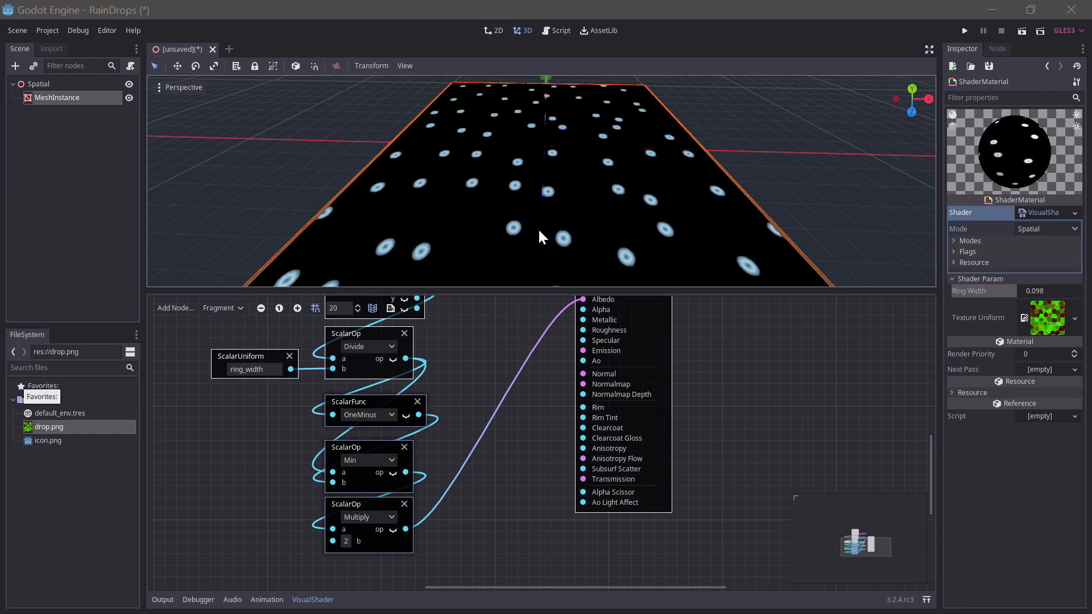
mouse_move(473, 247)
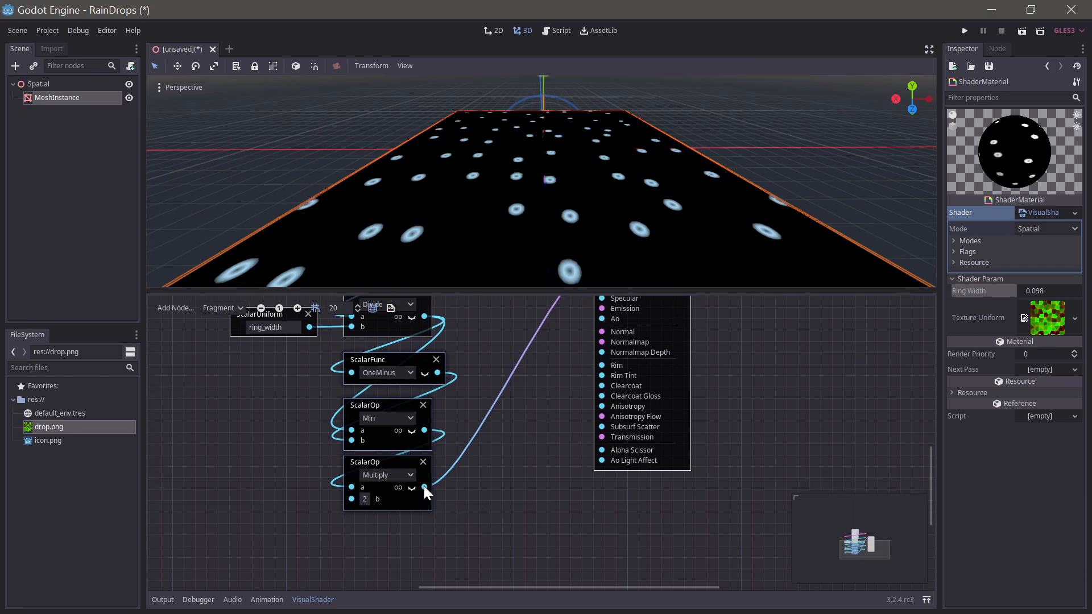
- End the chain with a scalar Clamp 0–1 and a SmoothStep with edge1 = 1 feeding Albedo
text(cl)
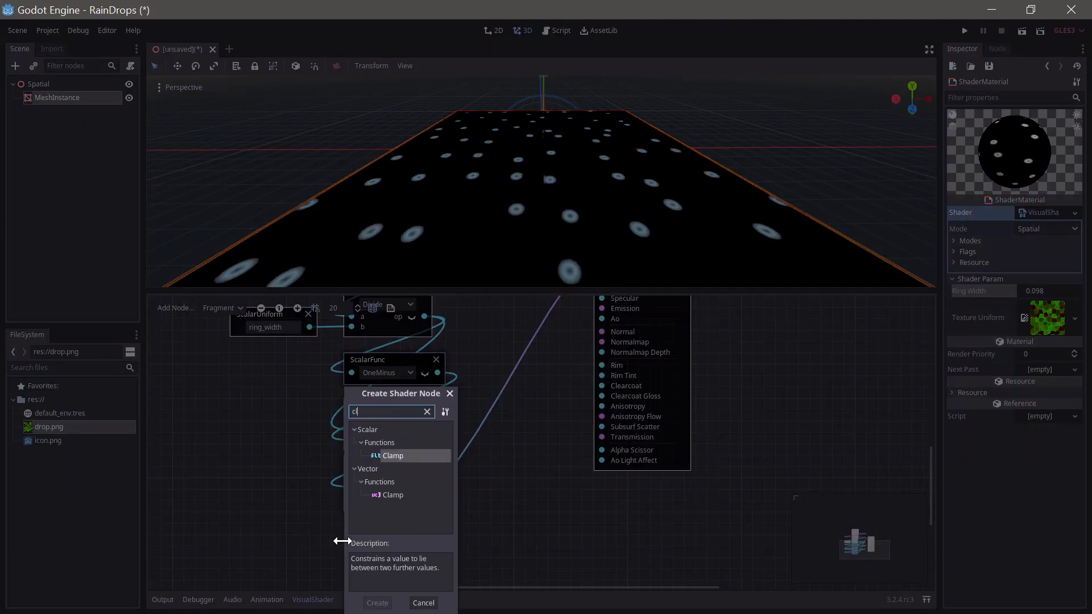
click(377, 603)
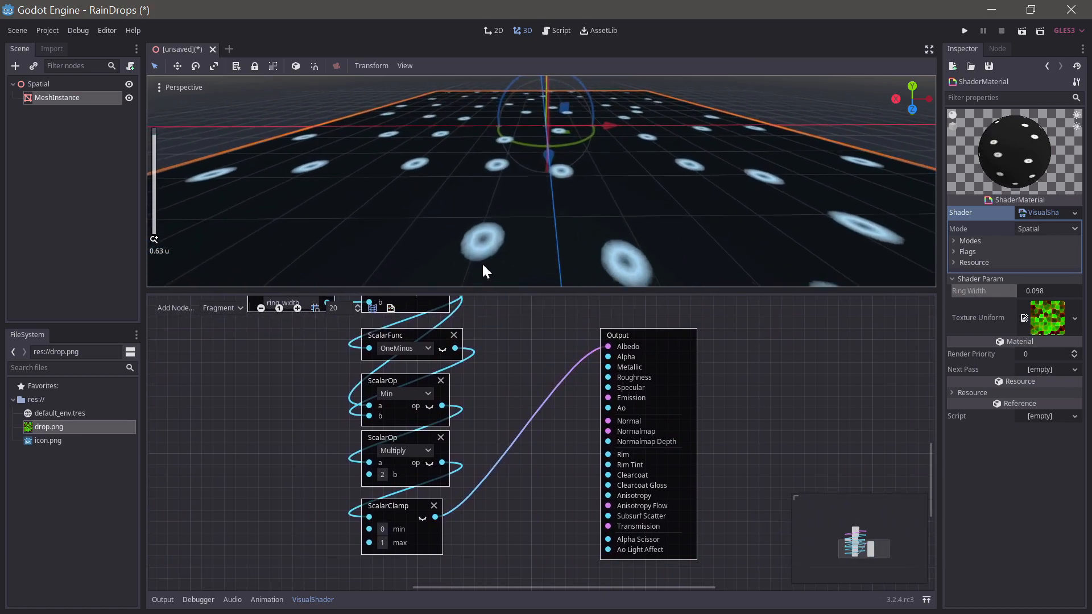
scroll(down, 3)
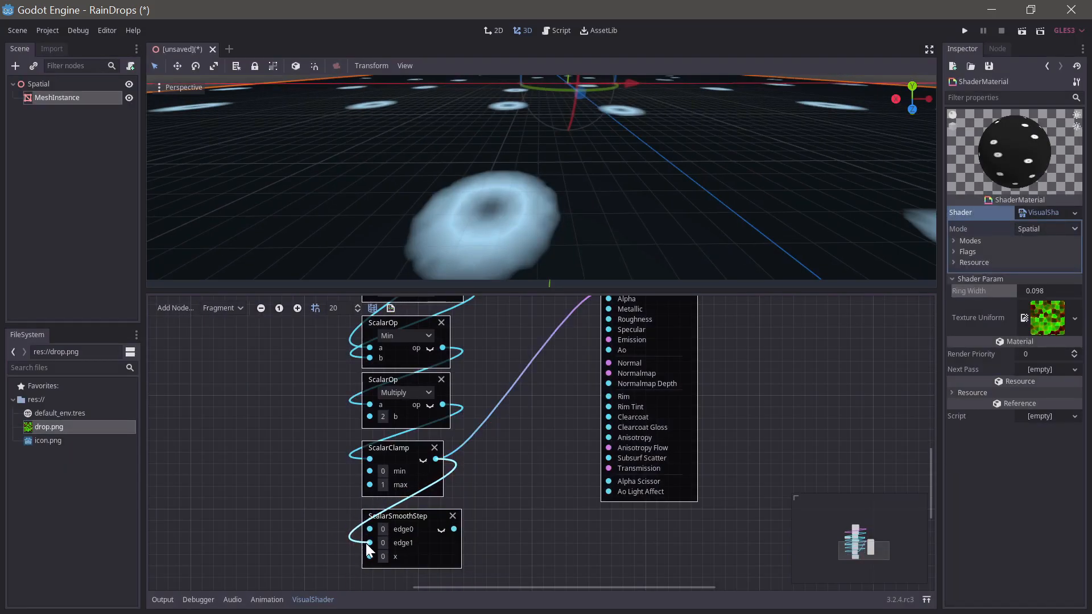
click(383, 528)
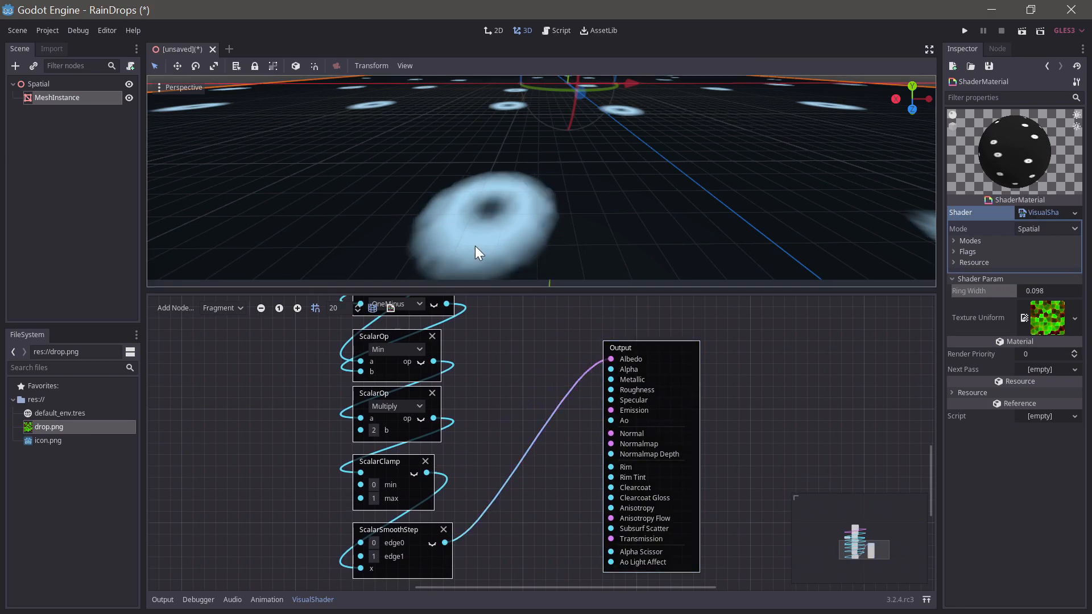
mouse_move(430, 235)
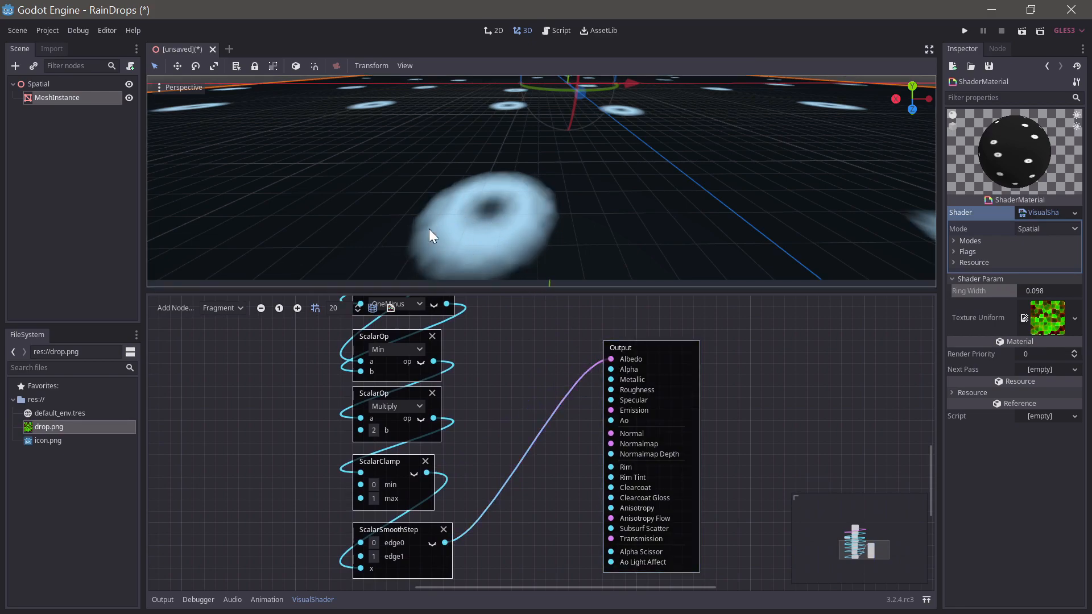
scroll(down, 3)
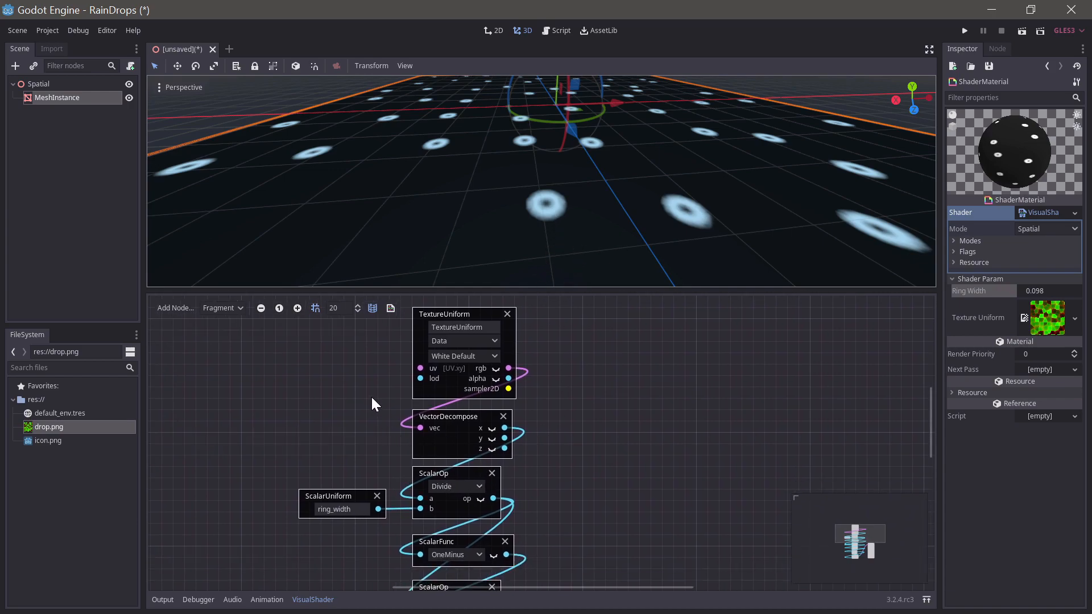
- Insert a 0.2 ScalarUniform subtracted via a Sub ScalarOp before the Divide node
text(smoo)
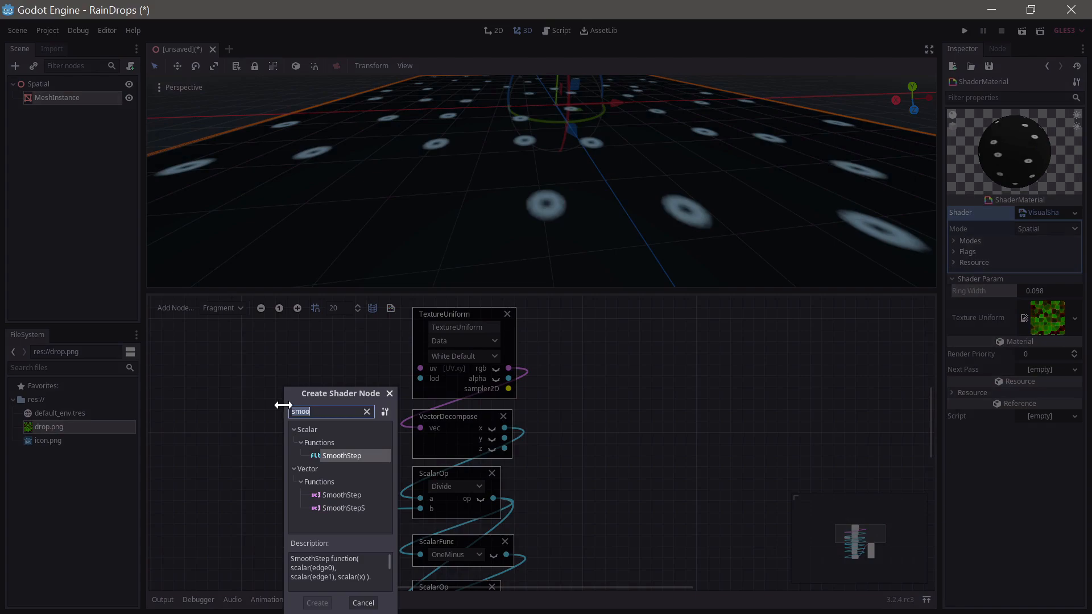
text(scalar)
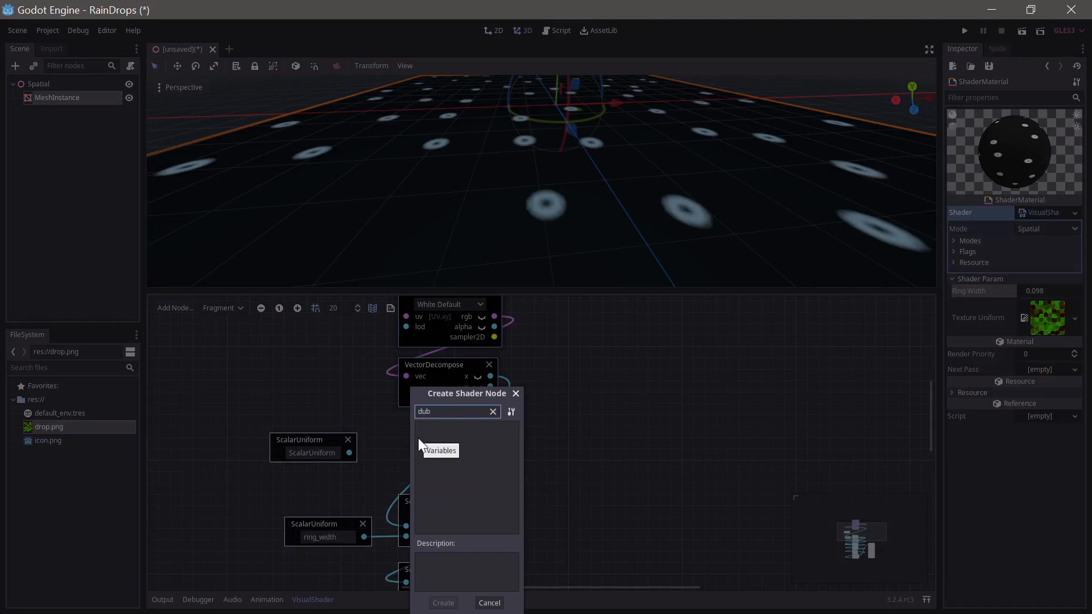
text(sub)
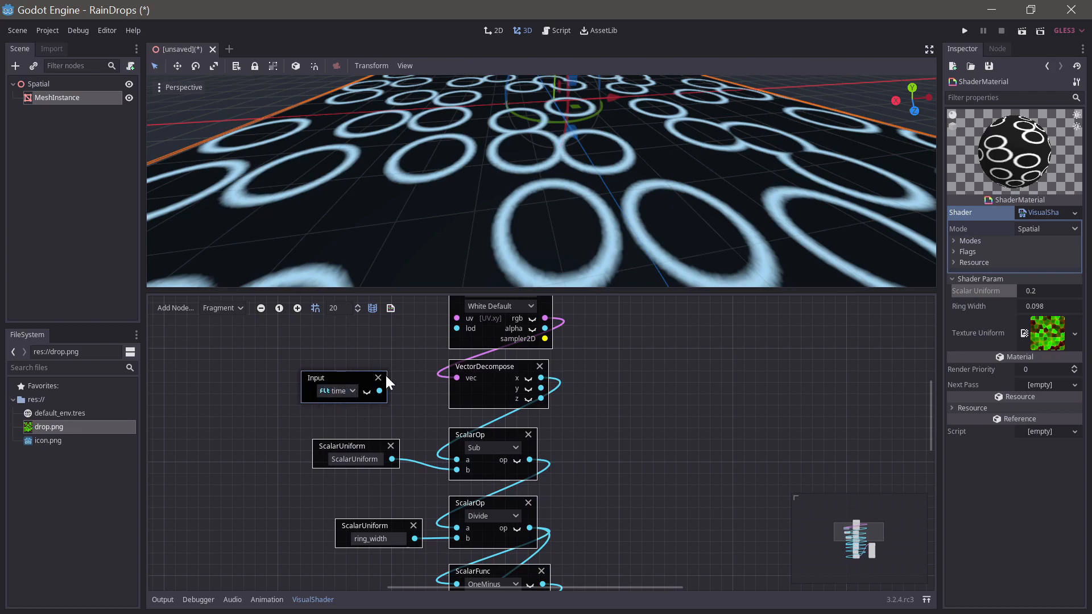
mouse_move(348, 430)
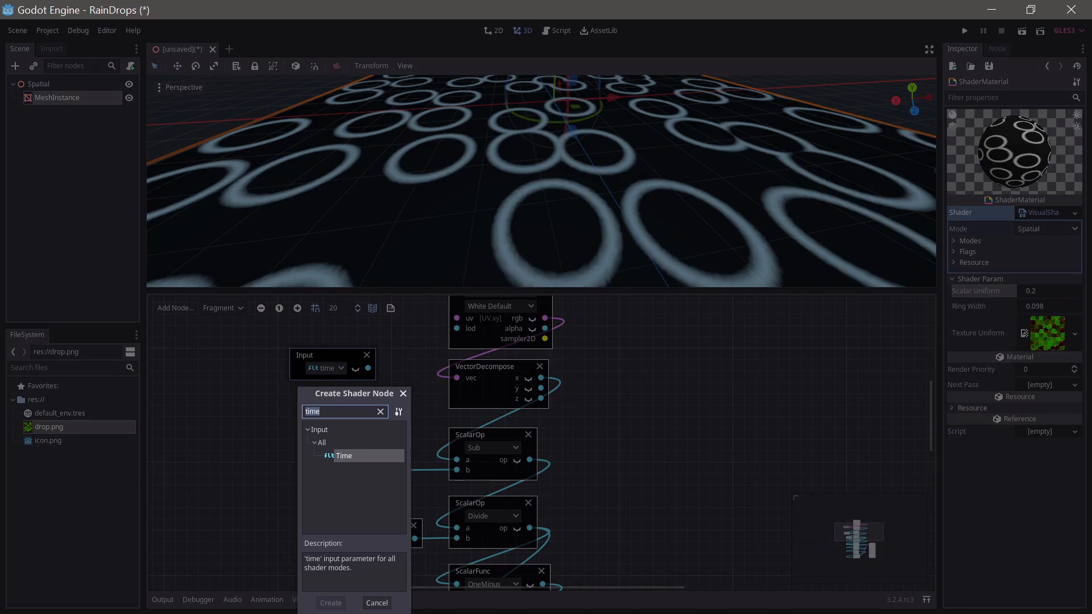
- Feed a time Input through a Frac ScalarFunc into the subtract step
text(frac)
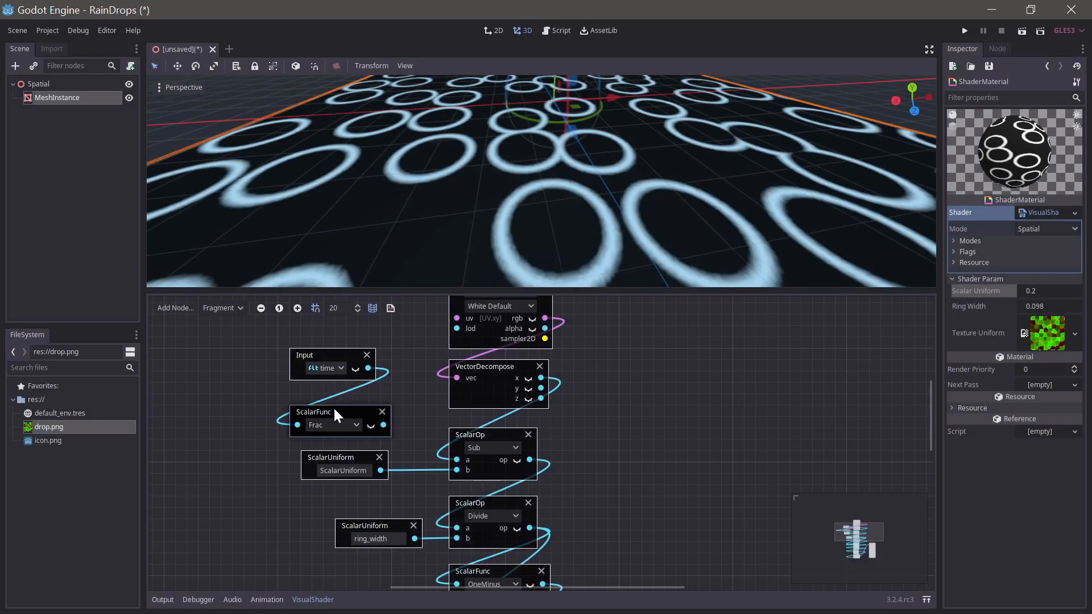
click(370, 414)
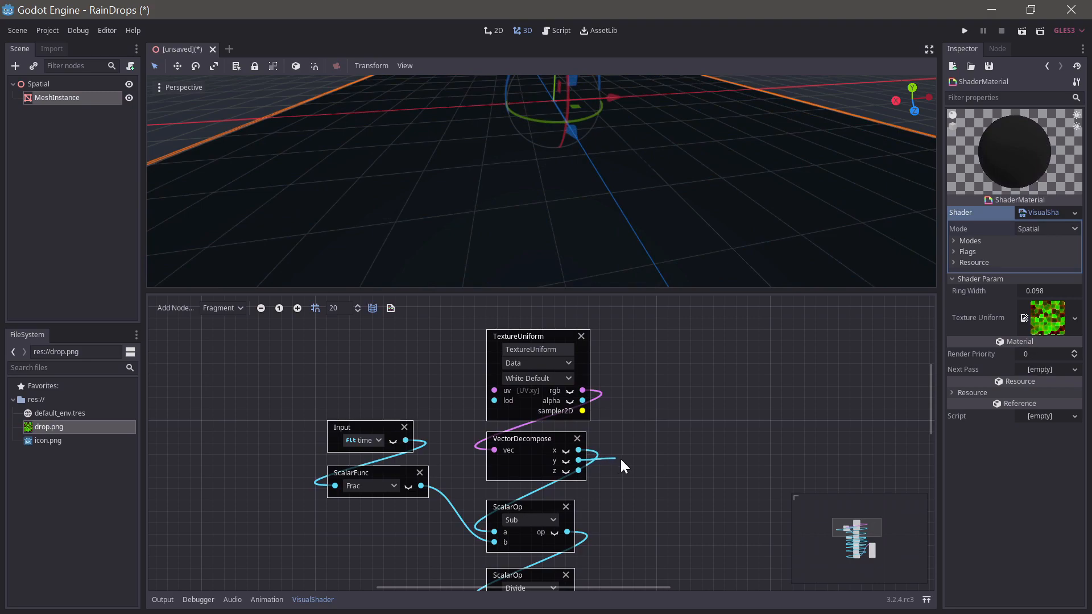
- Add a scalar Add node combining time with a texture channel before Frac, restoring varied rings
text(frac)
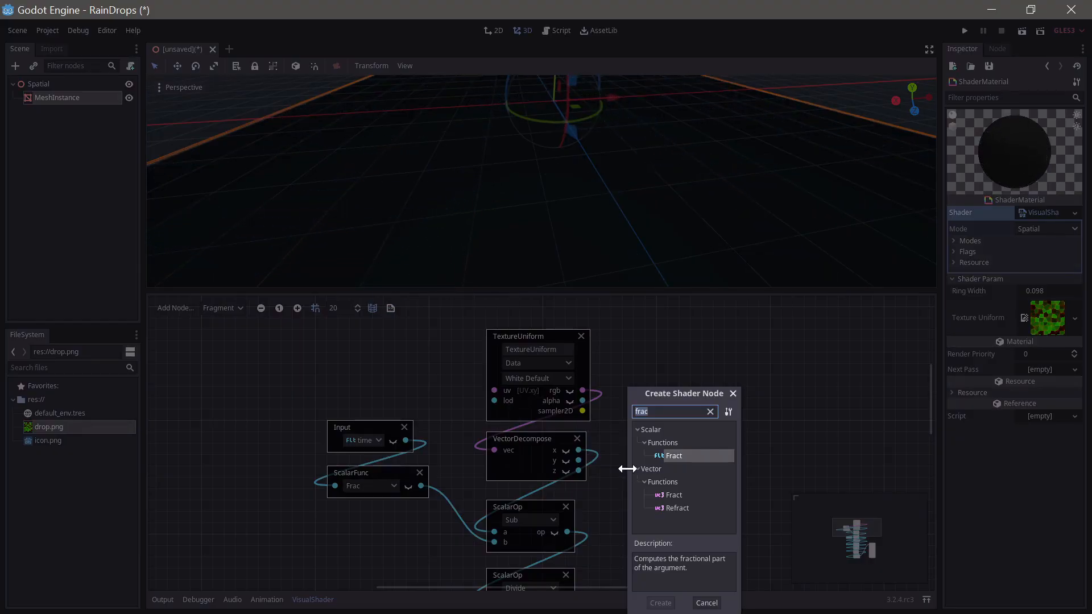
text(add)
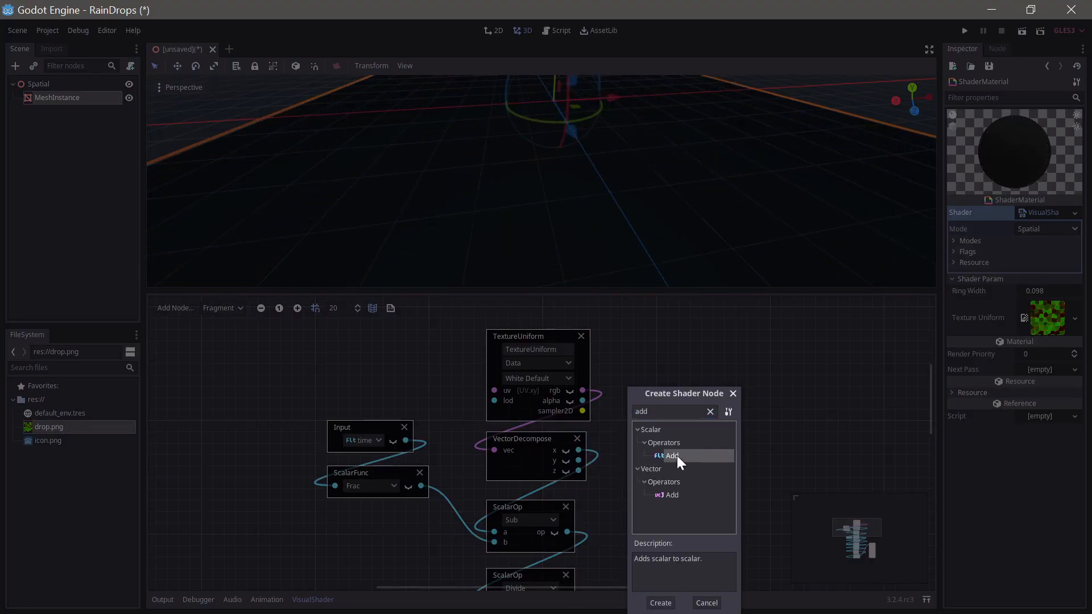
click(658, 603)
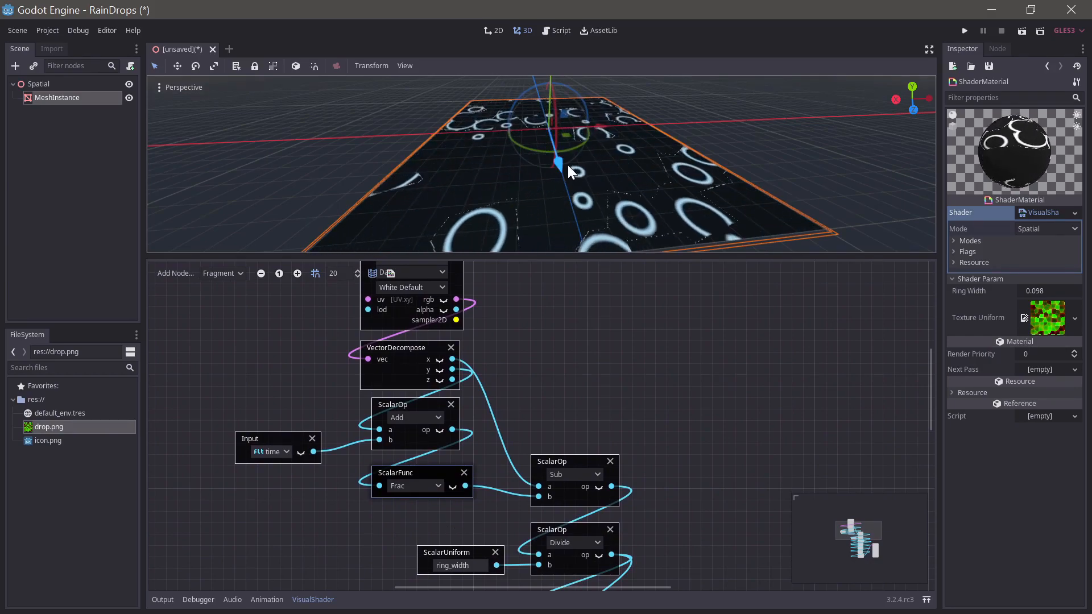
drag(453, 552, 550, 416)
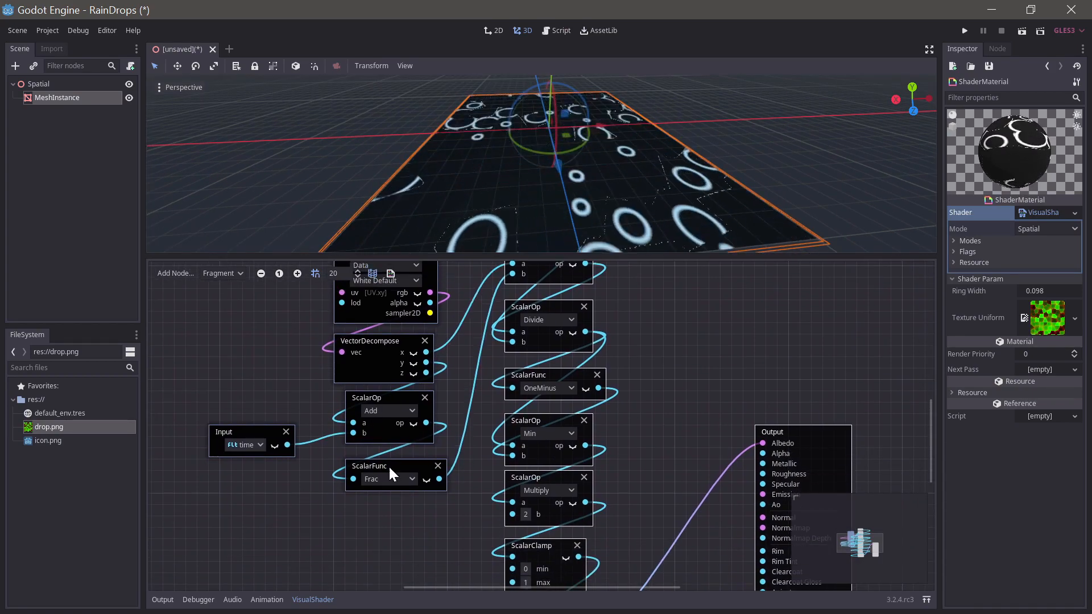
- Create a OneMinus node from the Frac output and position it in the graph
click(427, 479)
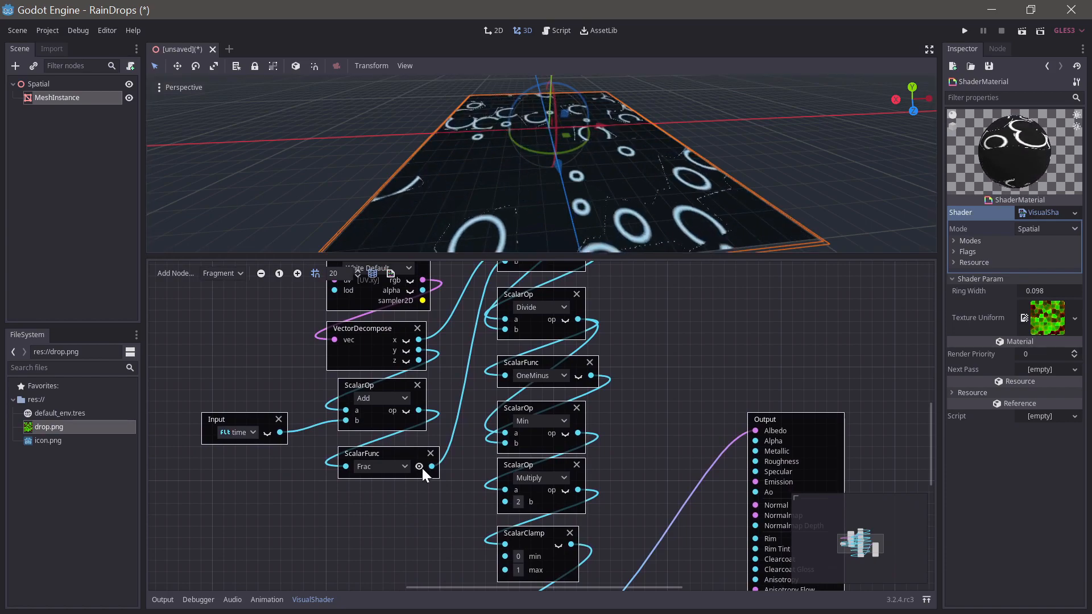
click(419, 465)
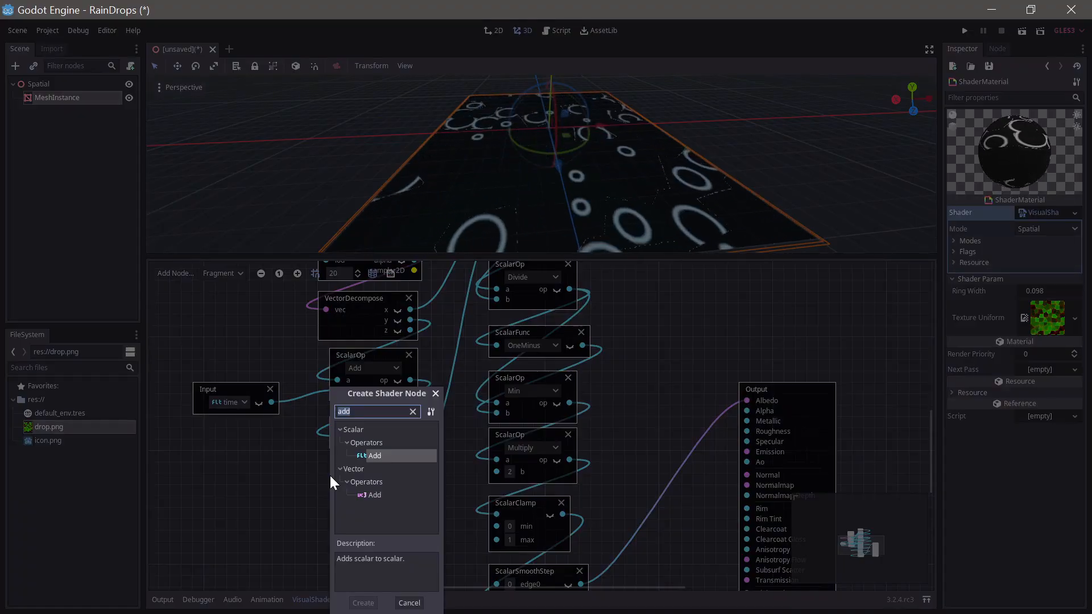
text(on)
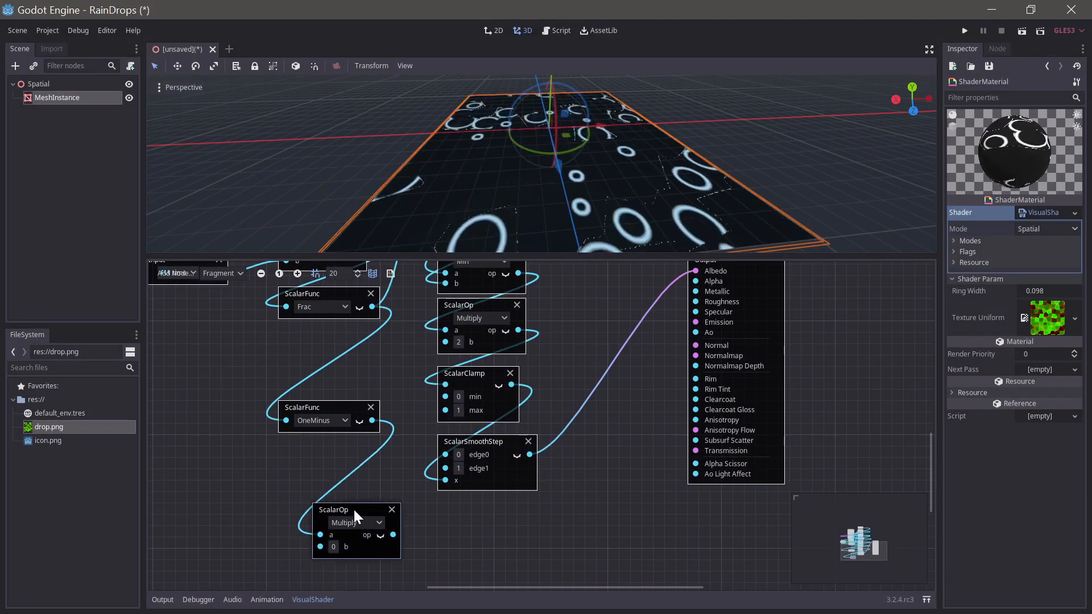
drag(355, 509, 481, 509)
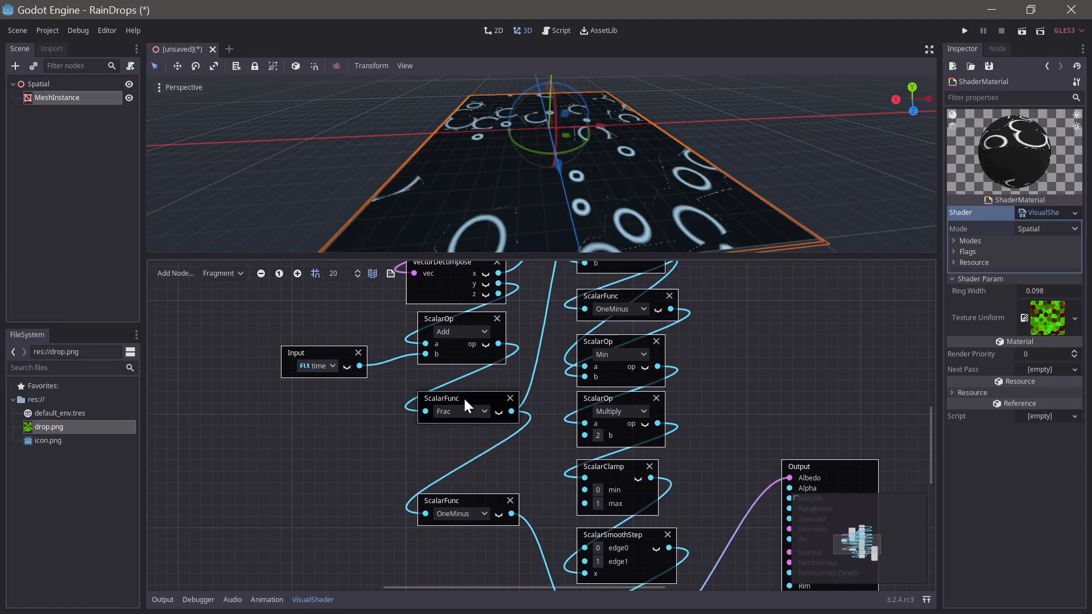
- Insert a Divide after Frac with a new ScalarUniform named fadeout on its b input
scroll(down, 3)
text(d)
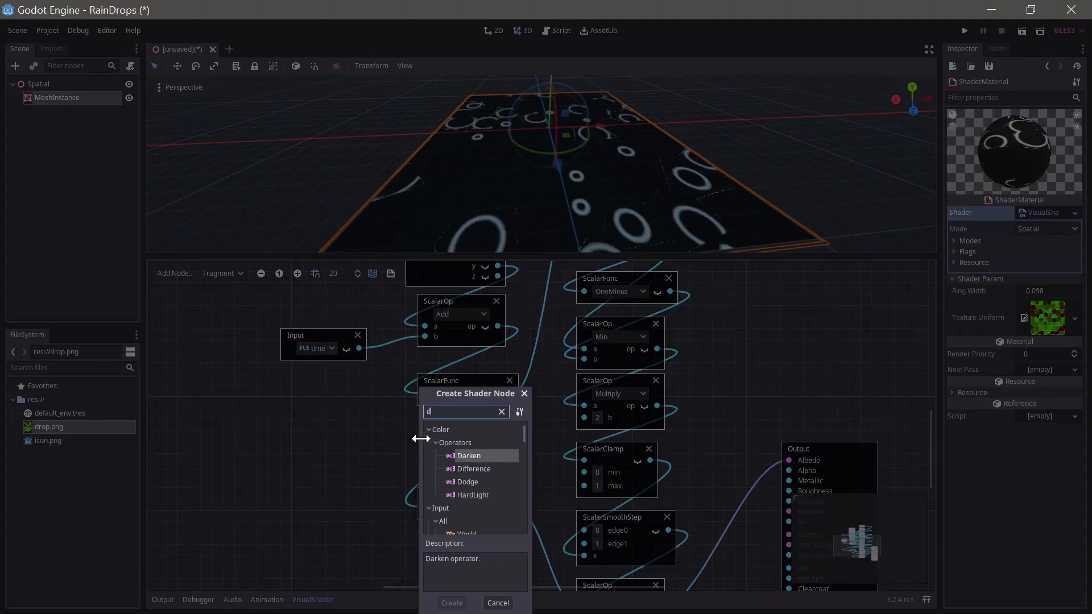
text(ivi)
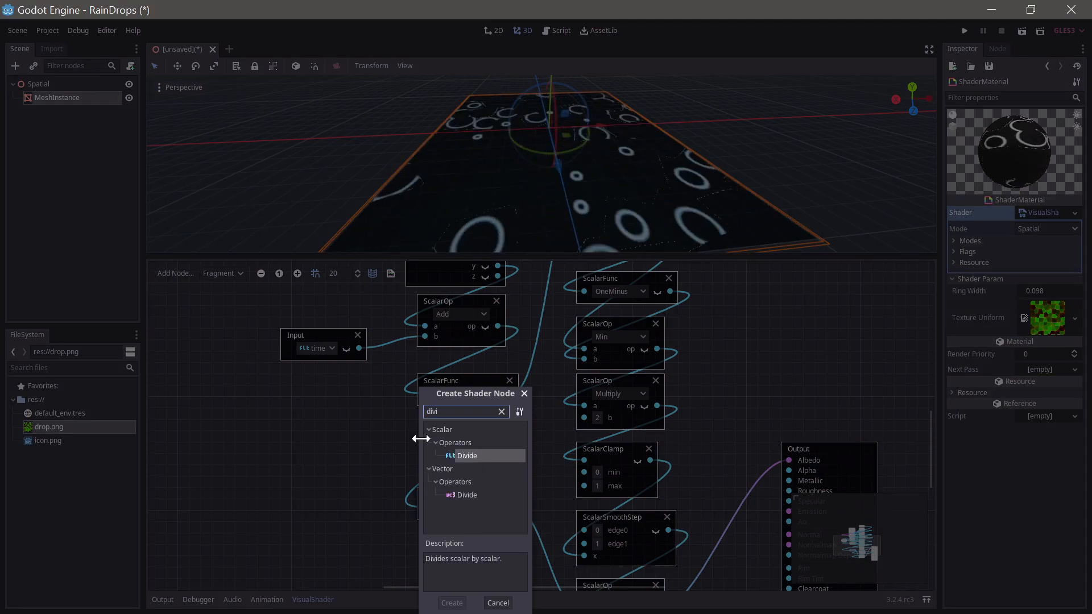
click(450, 602)
text(s)
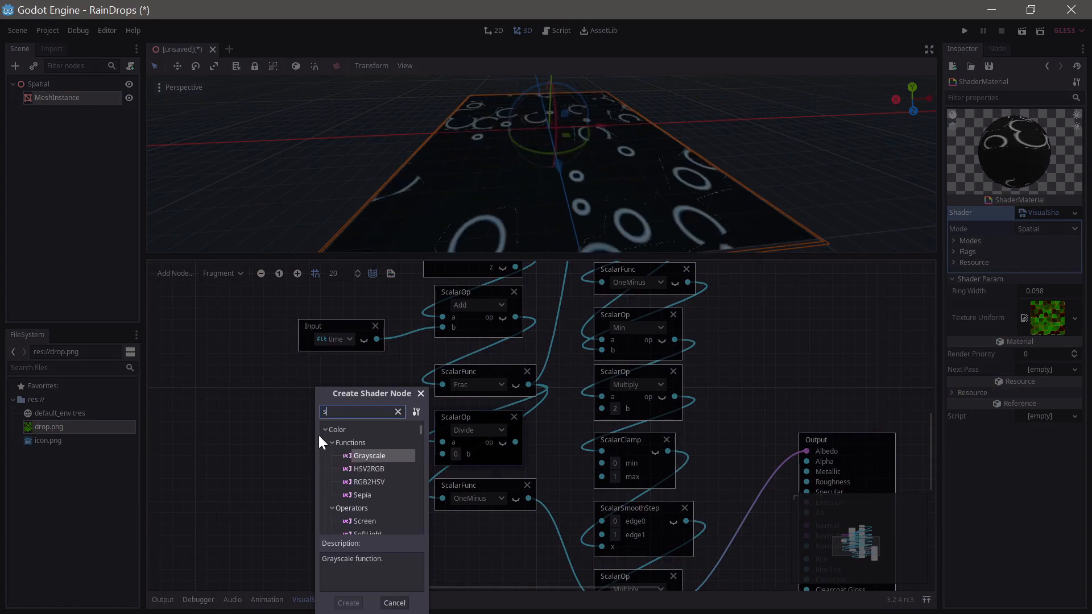
text(calaru)
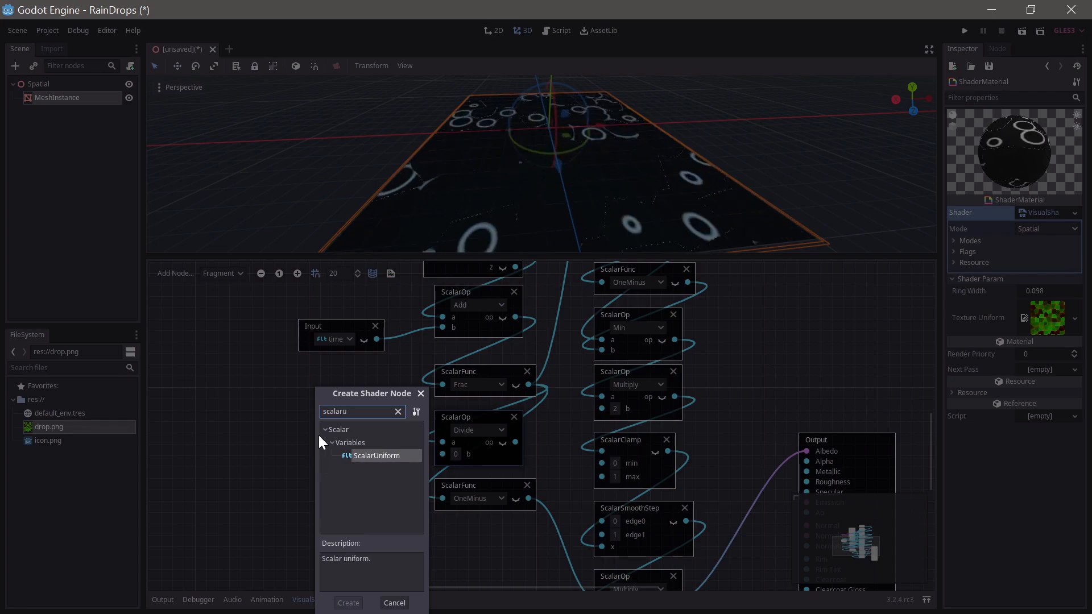
click(347, 602)
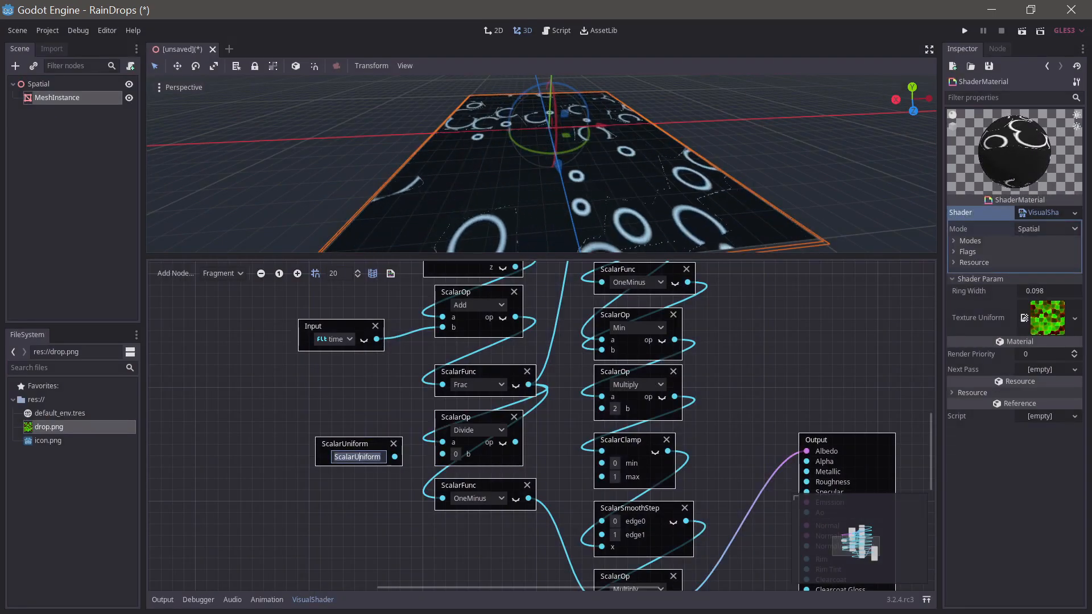
text(fadeout)
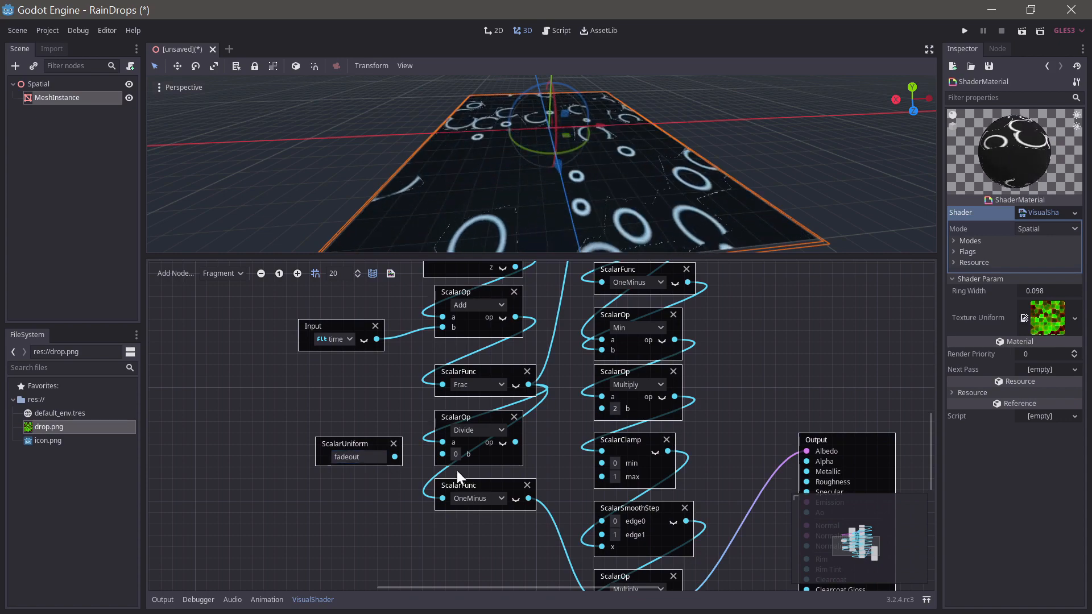
text(scalaru)
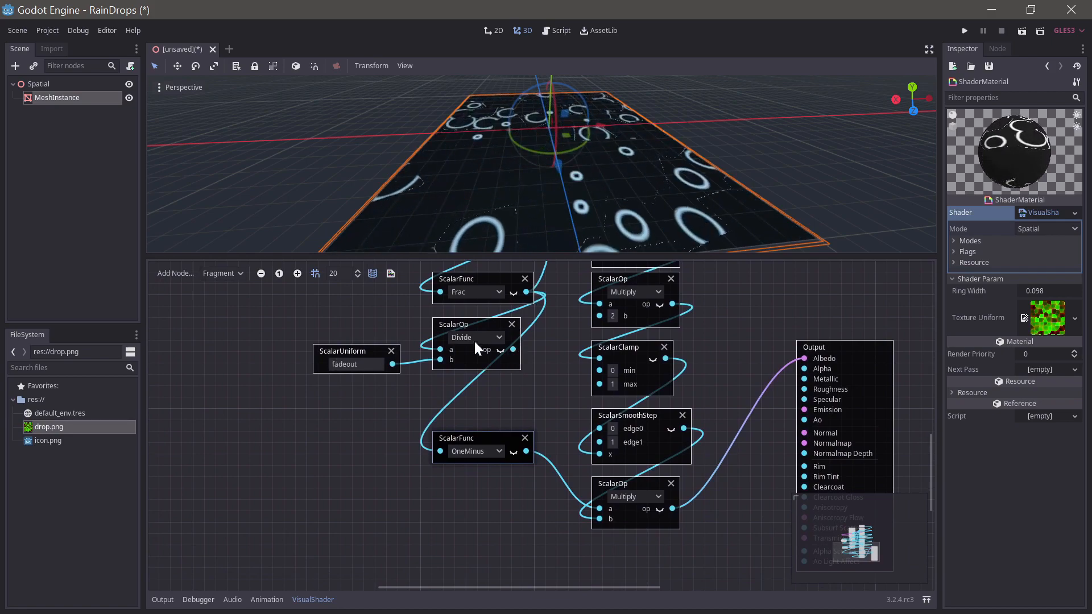
mouse_move(521, 354)
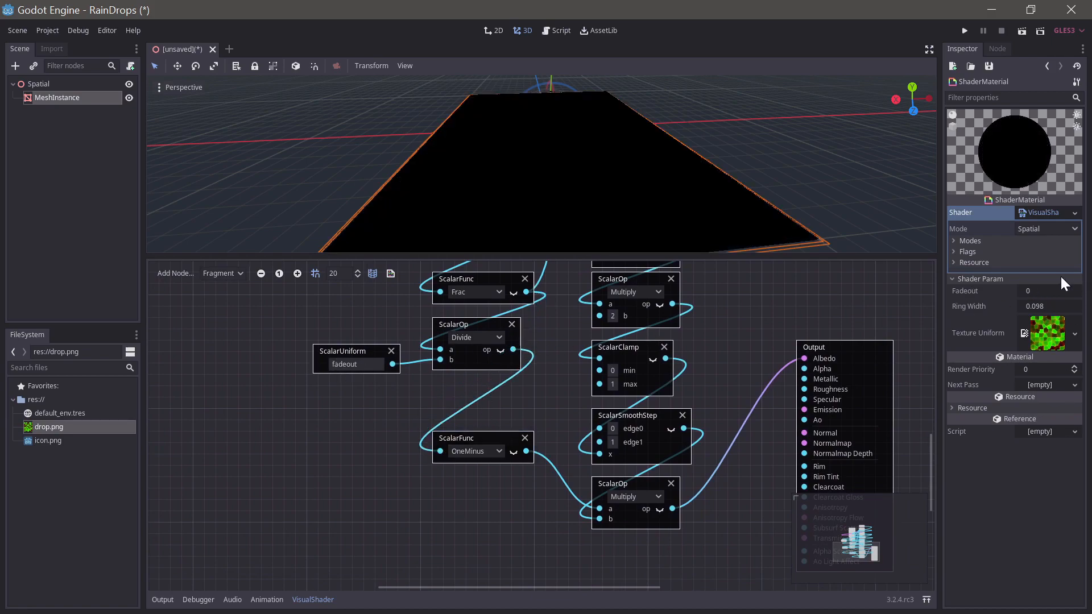
- Set the Fadeout shader parameter to 0.1 in the Inspector
click(1049, 291)
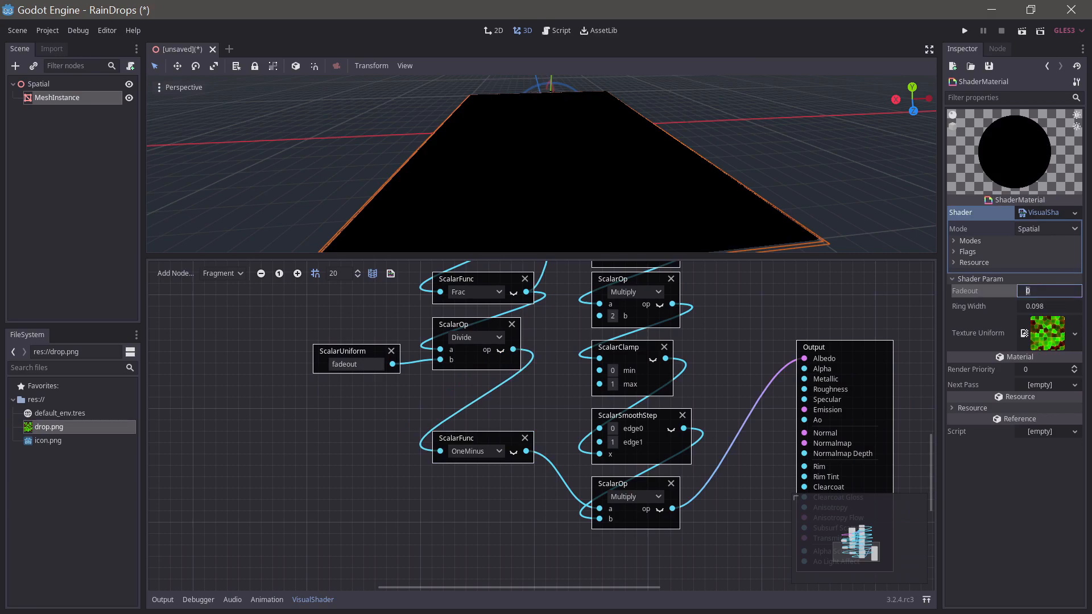
text(0.1)
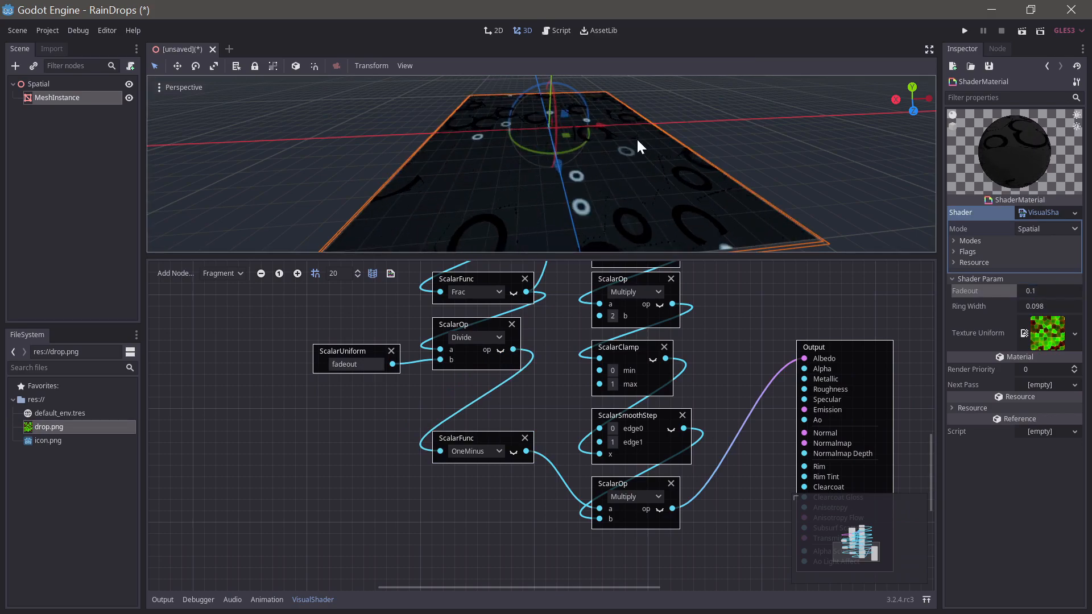
mouse_move(595, 180)
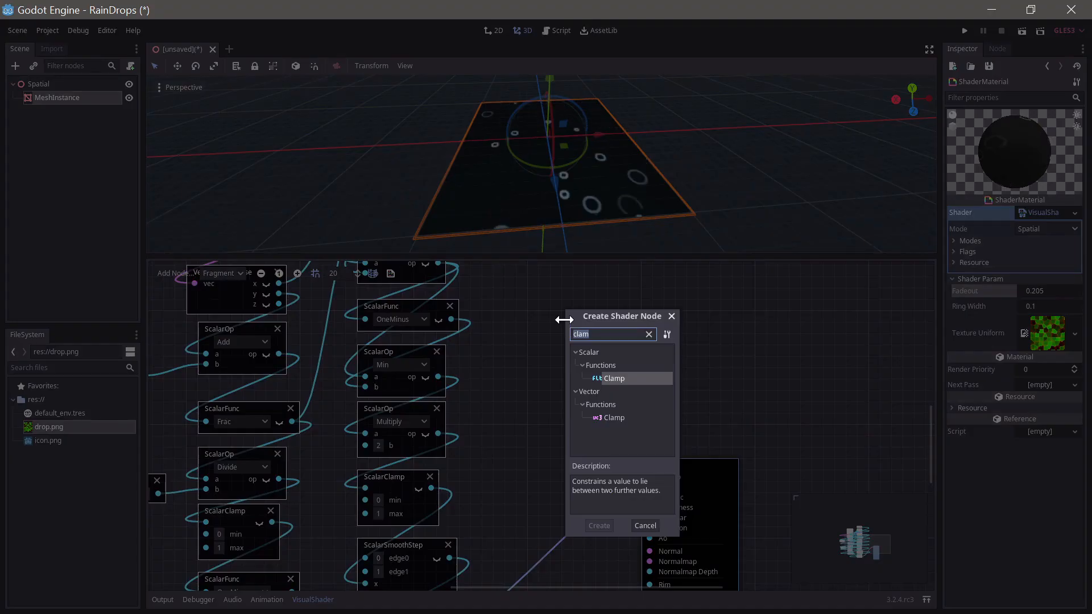
- Add ColorUniform nodes named water and rings for the VectorScalarMix albedo blend
text(color)
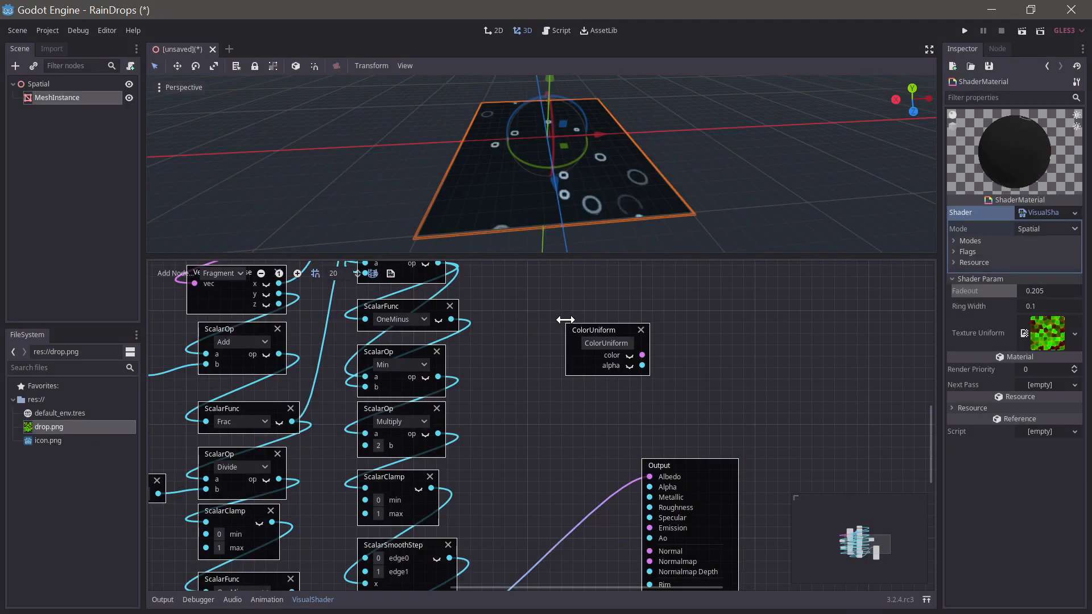
double_click(605, 343)
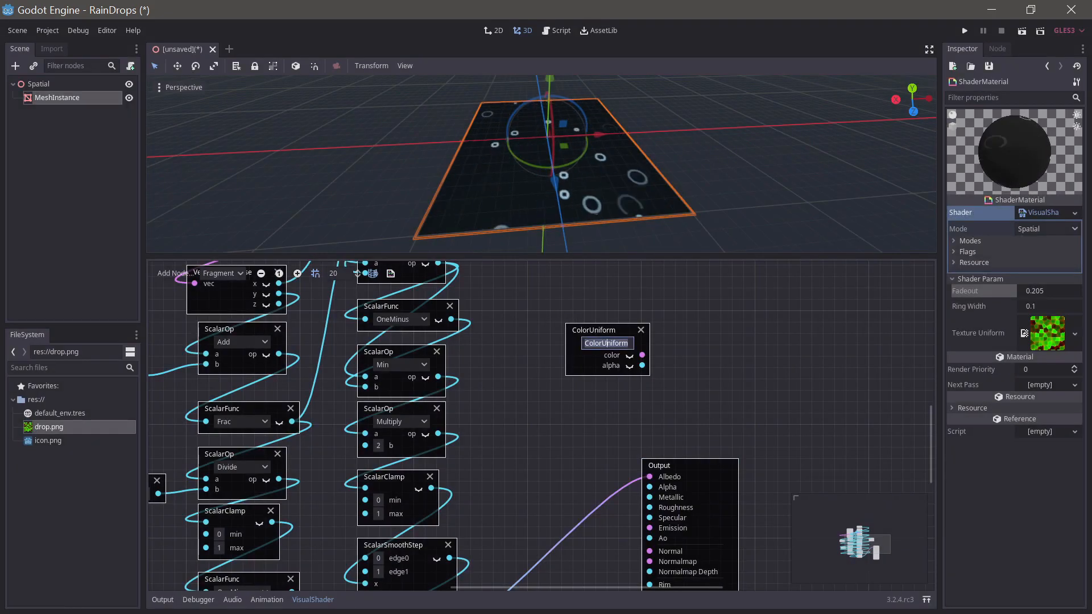
text(water)
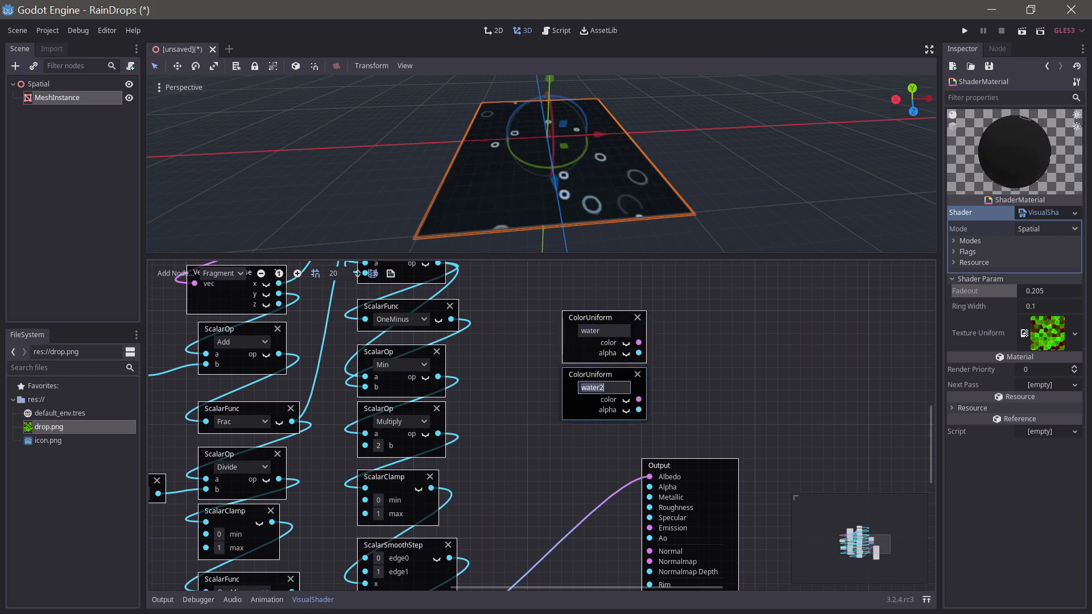
text(rings)
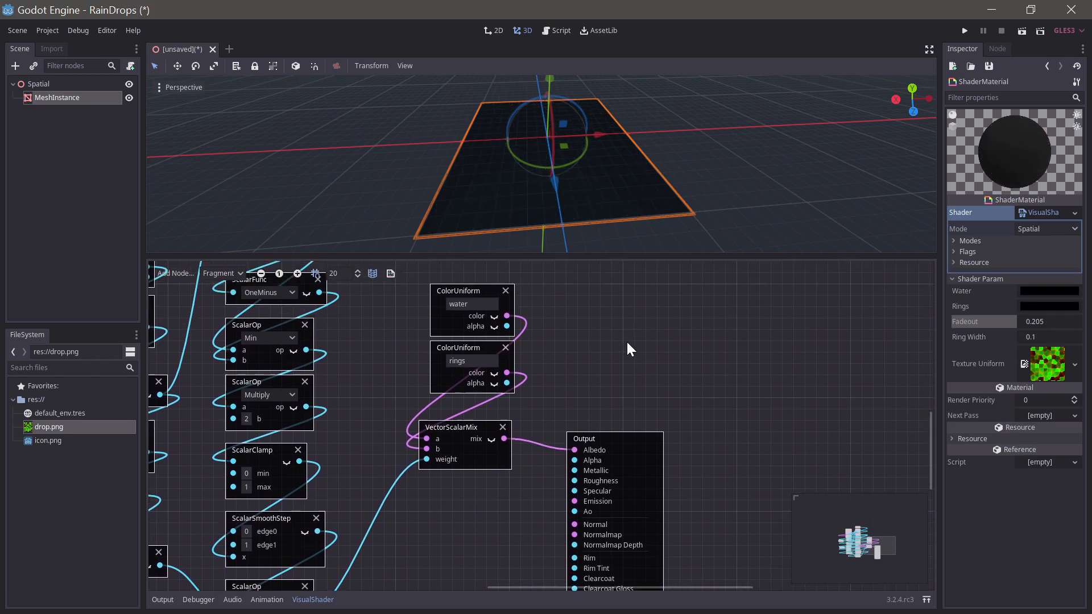
click(1048, 291)
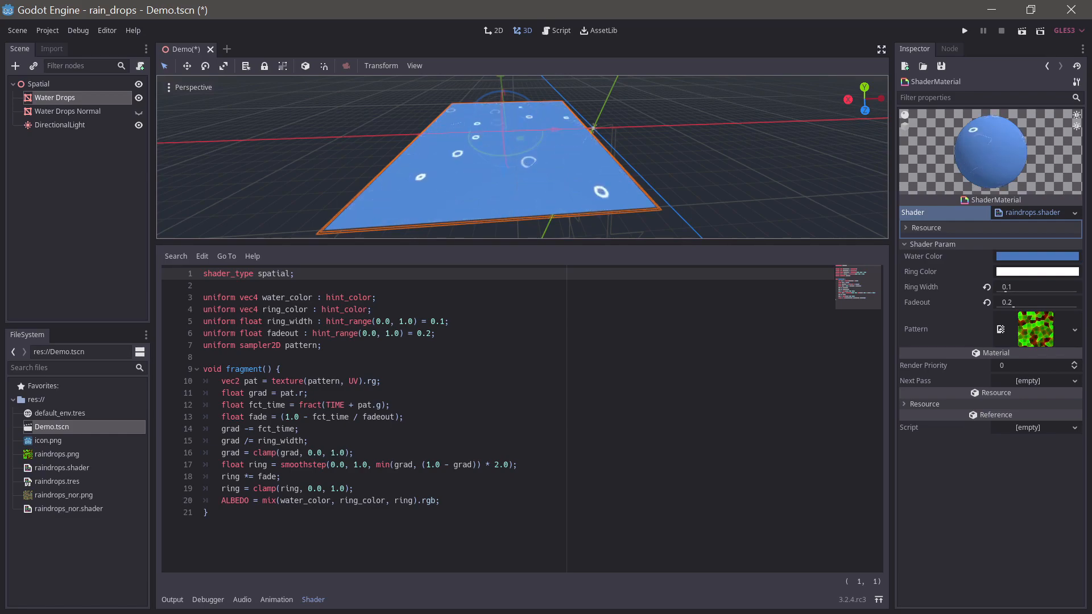
double_click(256, 394)
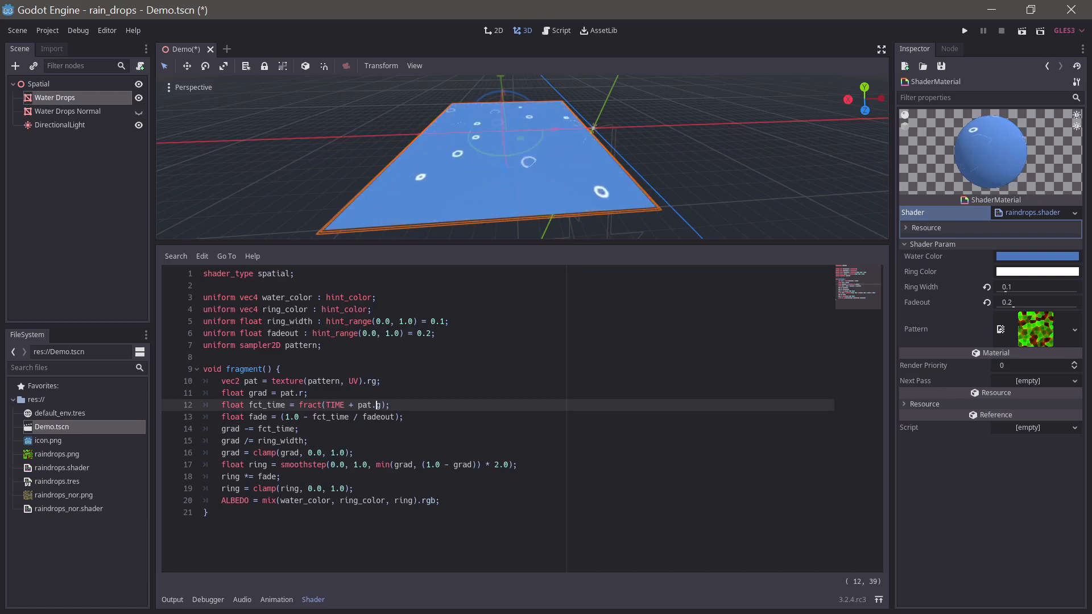
double_click(310, 404)
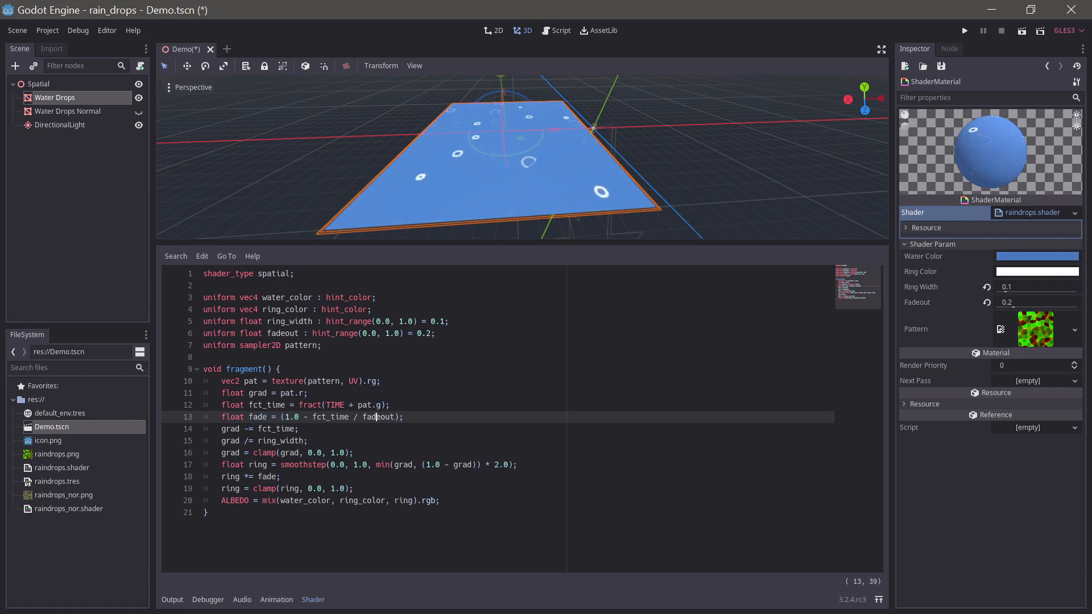
double_click(378, 416)
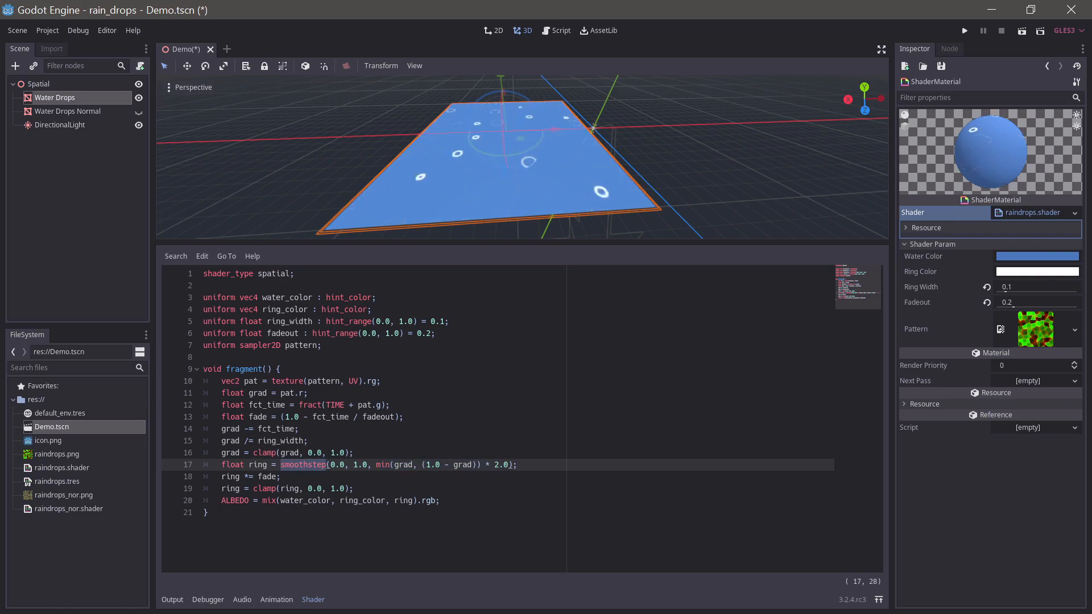
click(277, 477)
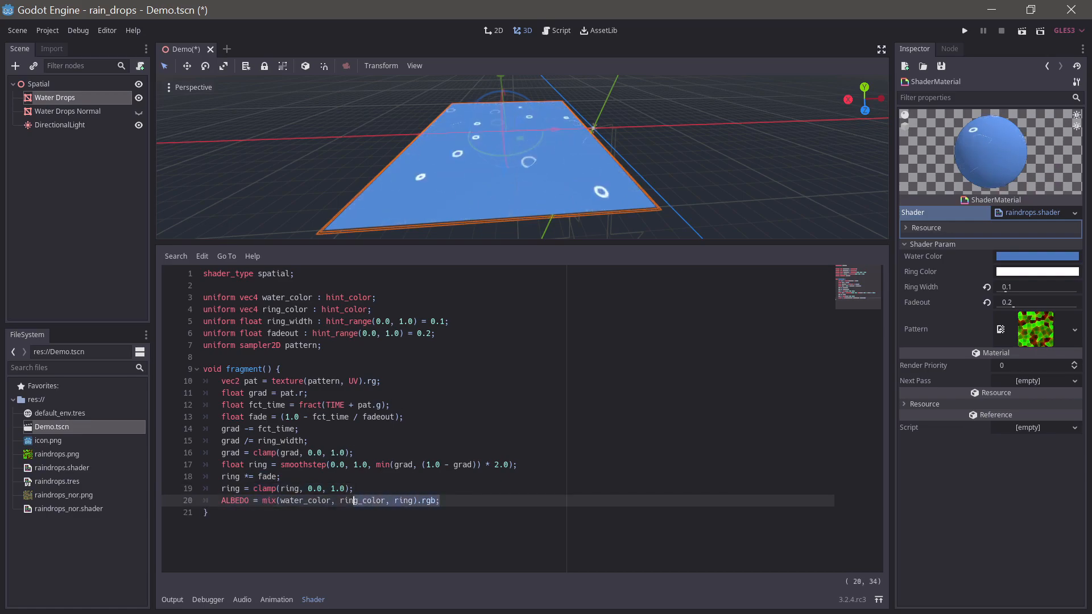
double_click(402, 500)
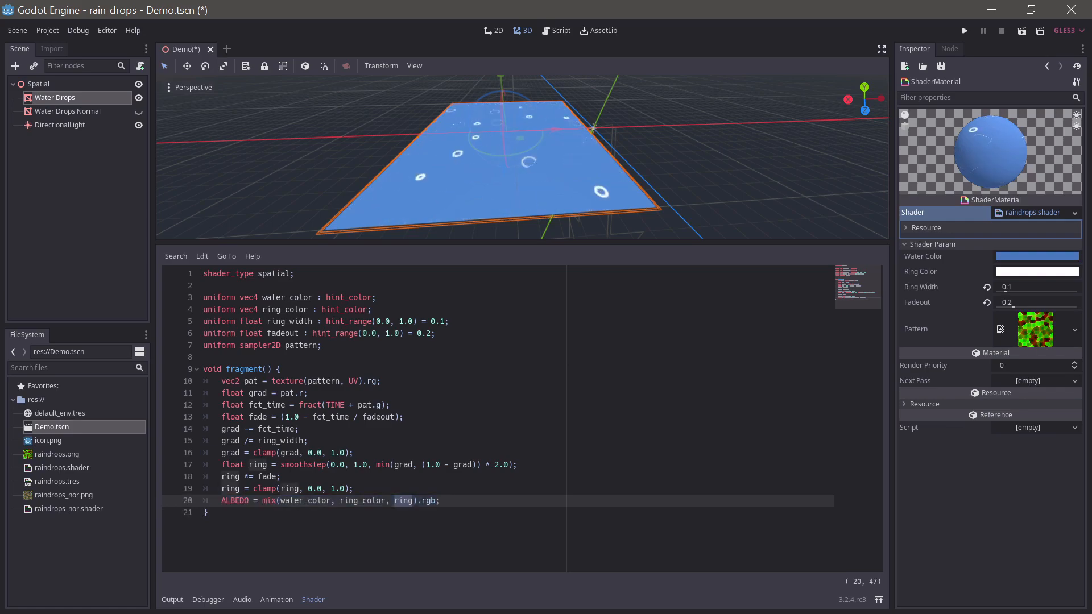
mouse_move(601, 195)
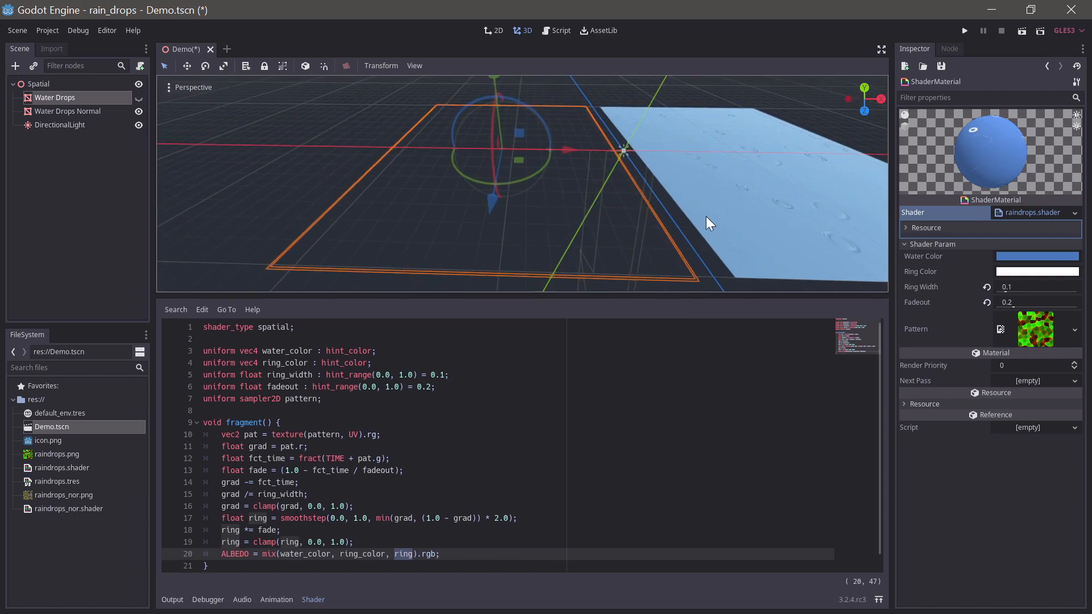
- Select the Water Drops Normal plane and scroll through its raindrops_nor shader
click(67, 111)
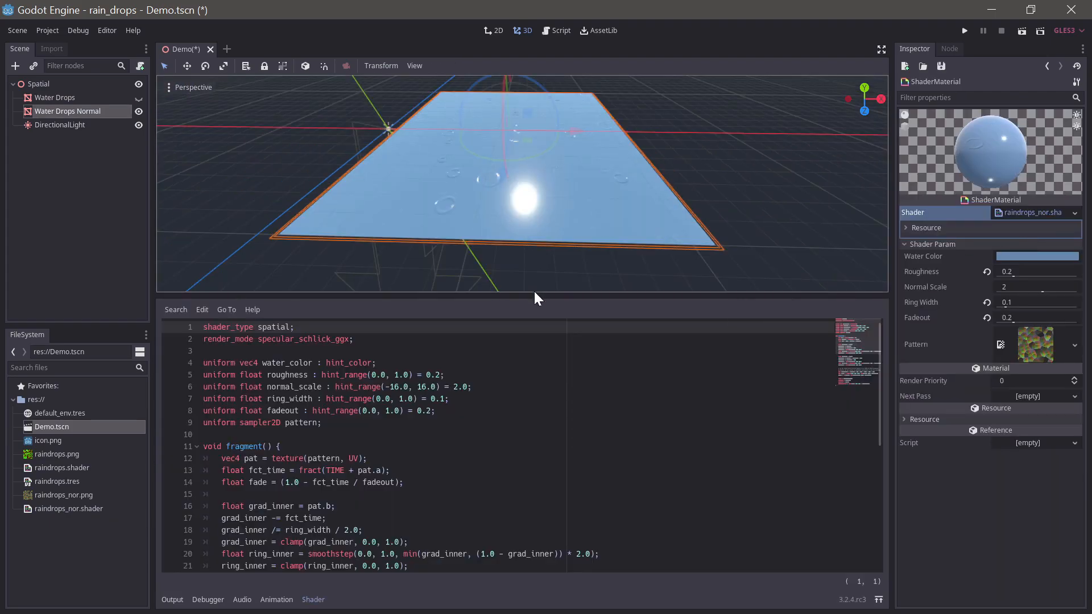
scroll(down, 3)
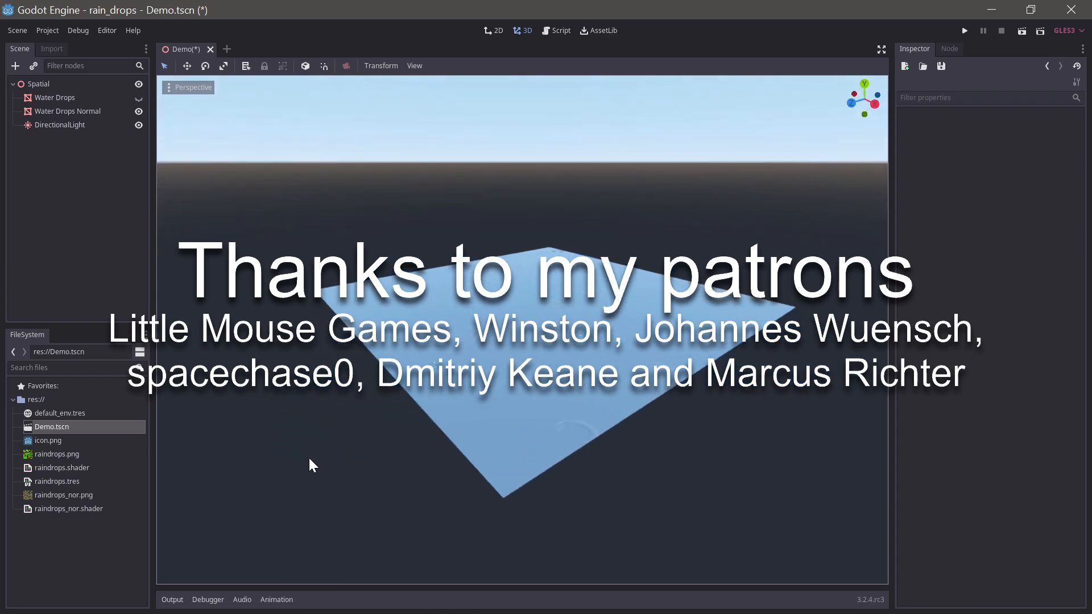
- Orbit the 3D view around the light-blue rippled water plane
drag(312, 466, 424, 465)
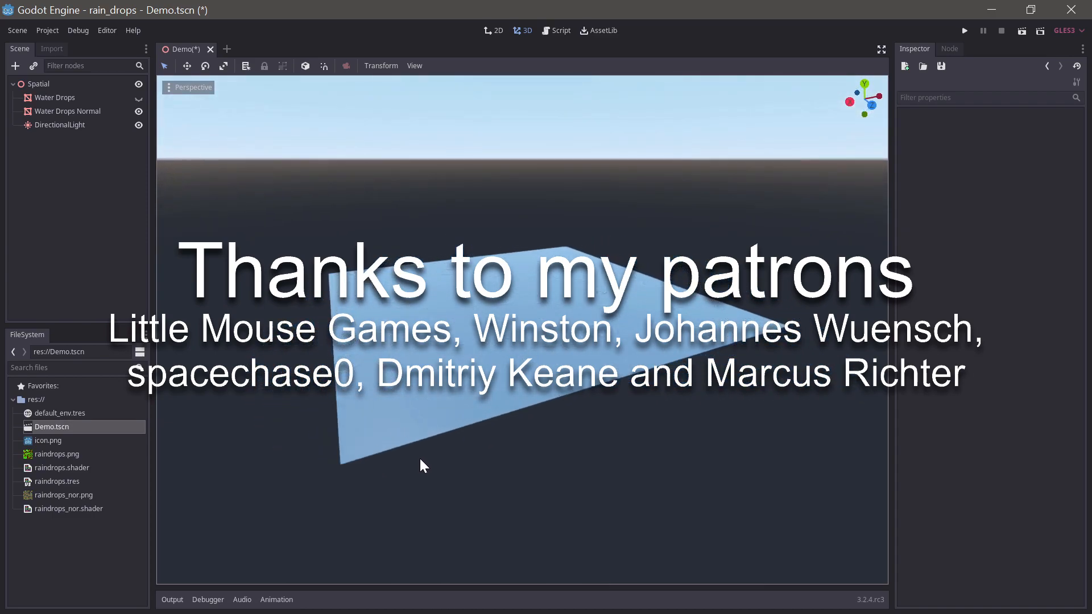